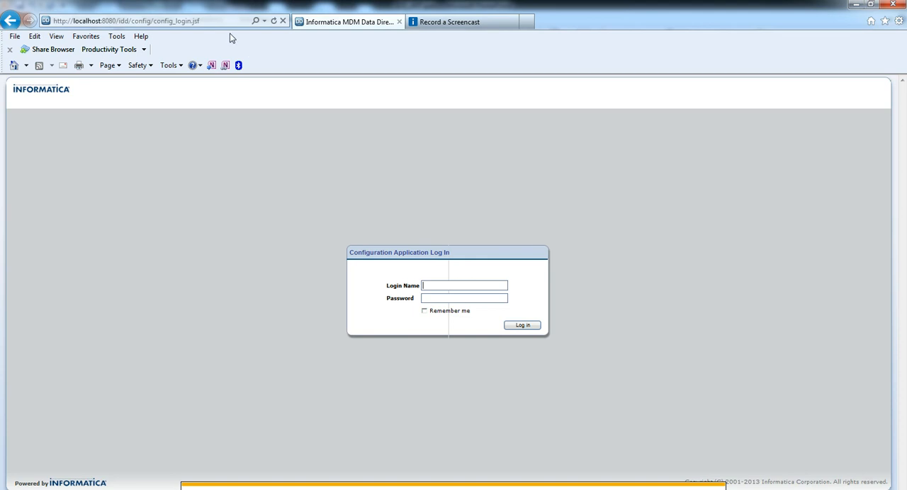
# - Log in to the configuration application as user admin
pyautogui.click(126, 20)
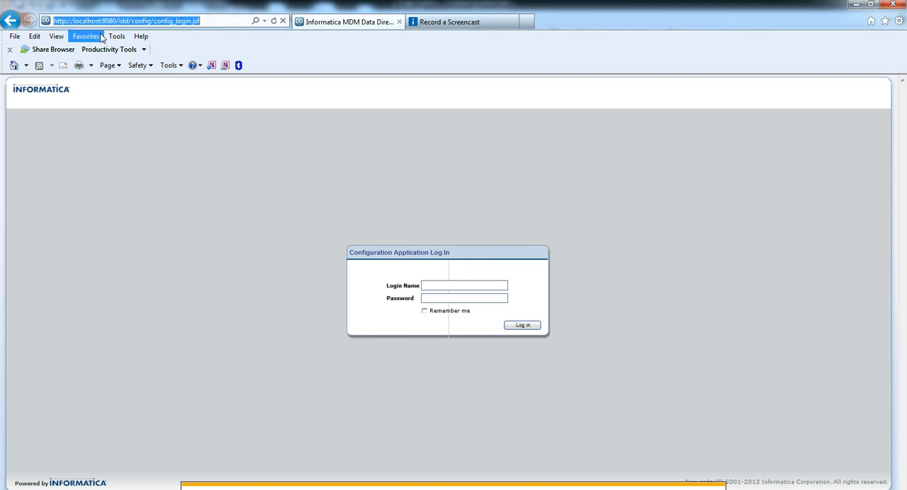
pyautogui.moveTo(135, 31)
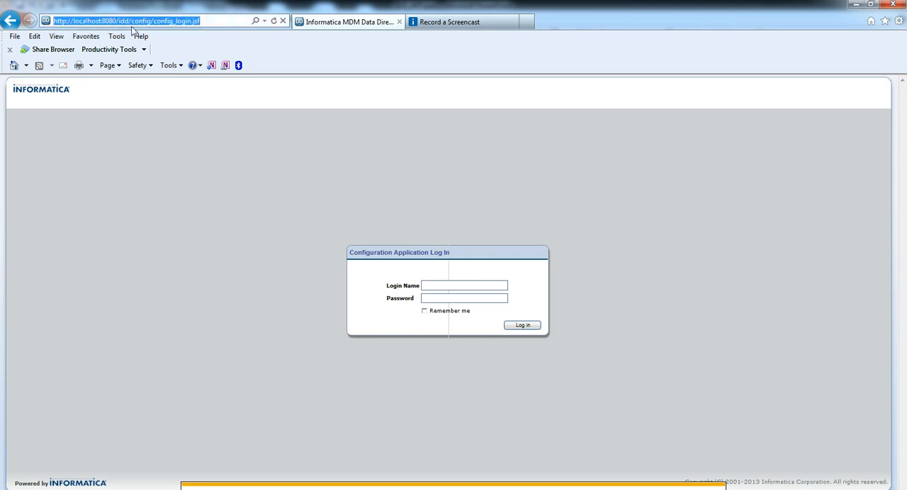
pyautogui.moveTo(322, 191)
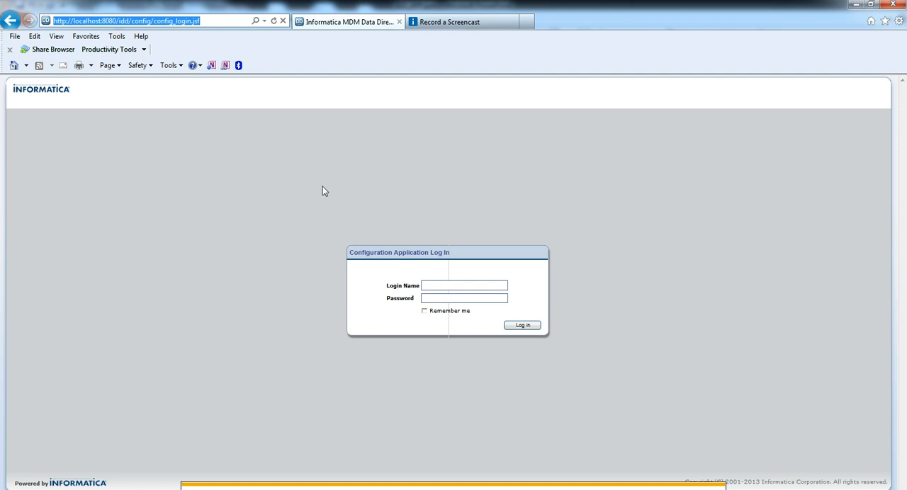
pyautogui.moveTo(269, 255)
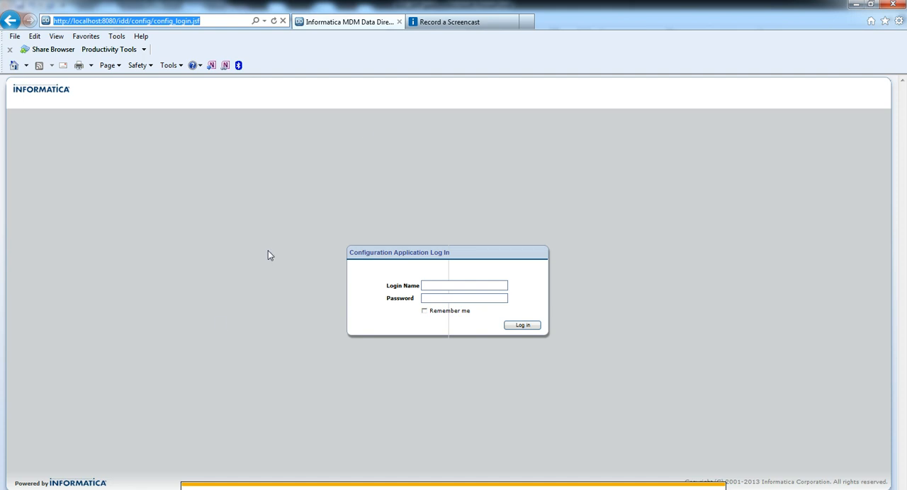
pyautogui.moveTo(230, 323)
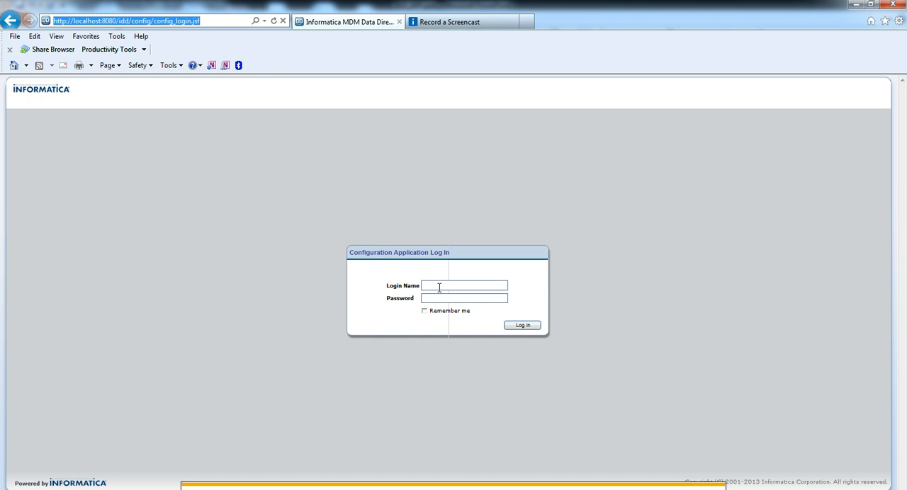
pyautogui.write('admin')
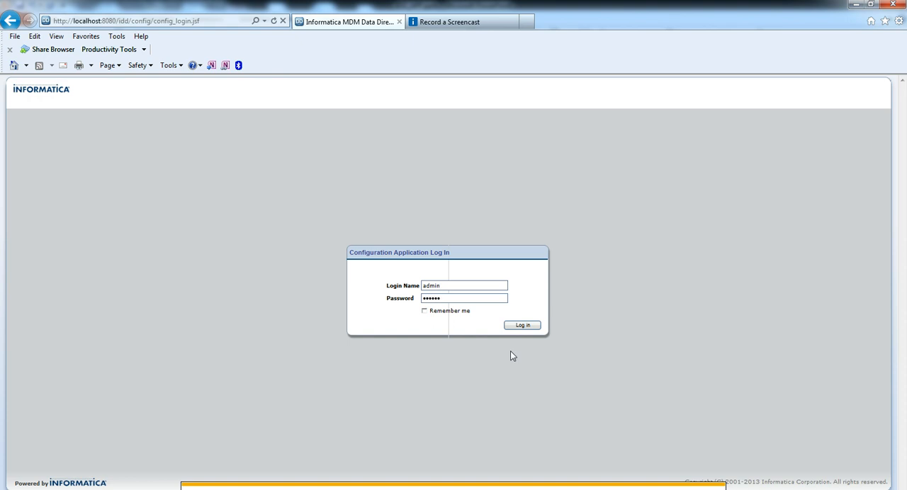
pyautogui.click(522, 326)
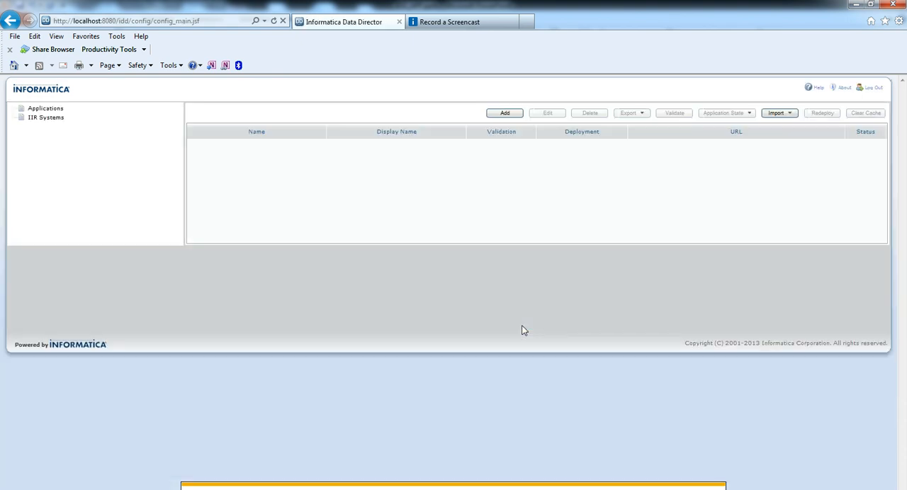
pyautogui.moveTo(303, 153)
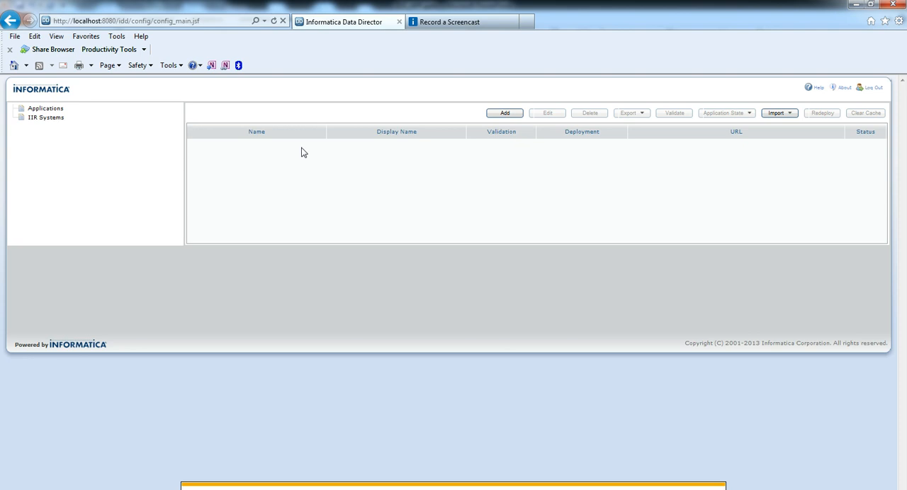
pyautogui.moveTo(46, 132)
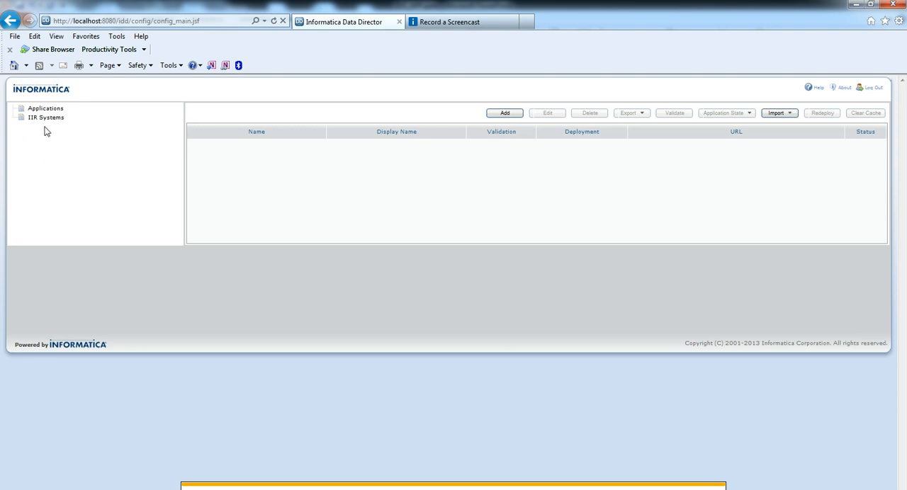
# - Add a new IIR system with display name and system name wembley_reg_fin
pyautogui.click(45, 116)
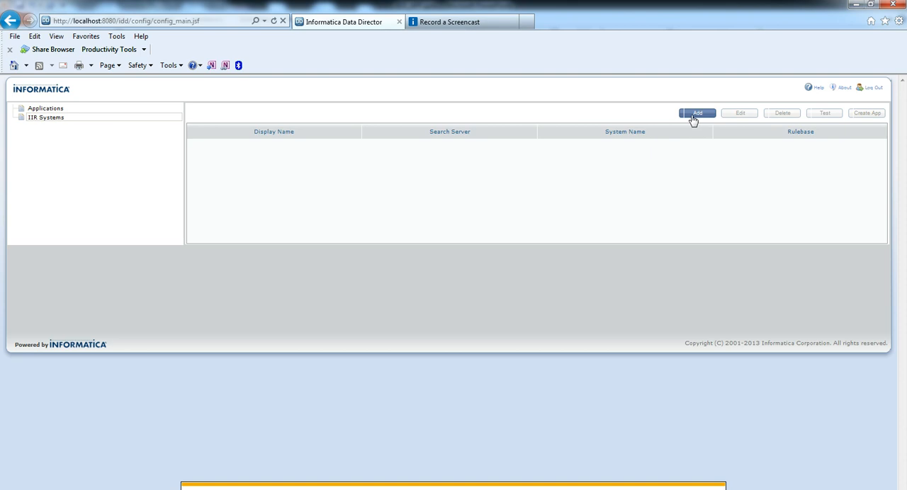
pyautogui.click(697, 113)
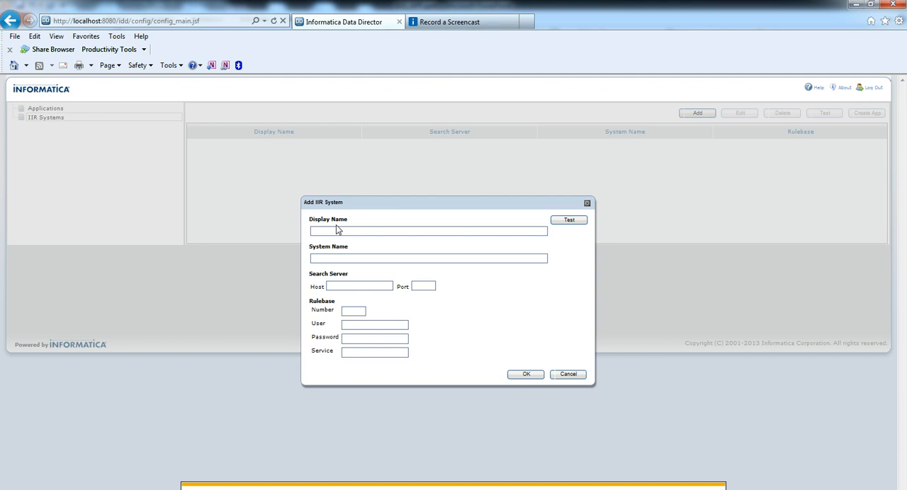
pyautogui.click(428, 231)
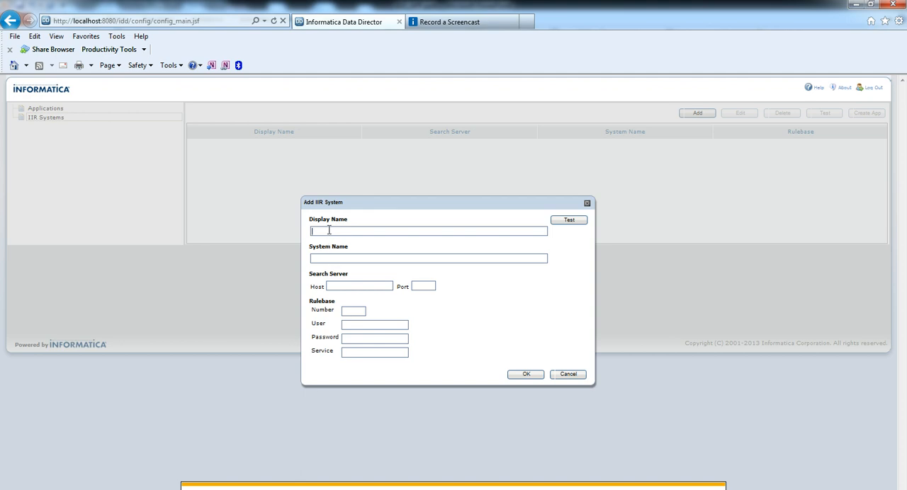
pyautogui.click(428, 258)
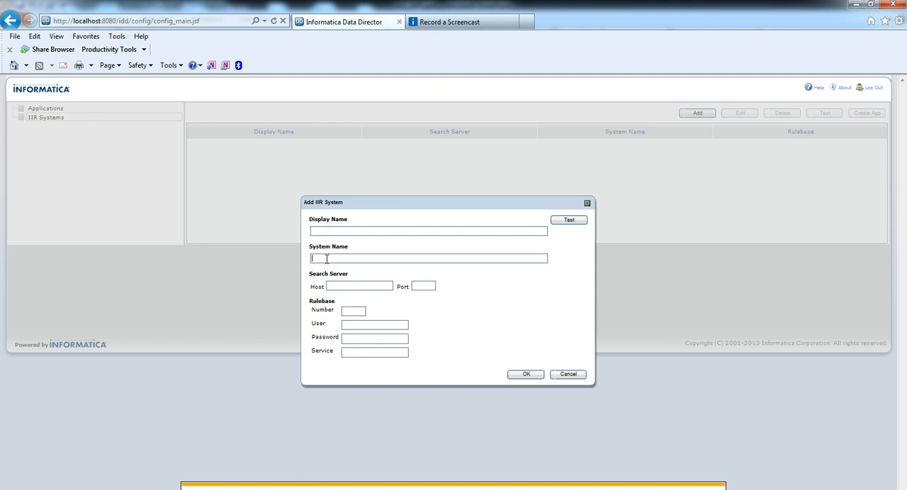
pyautogui.write('wembley_reg_fin')
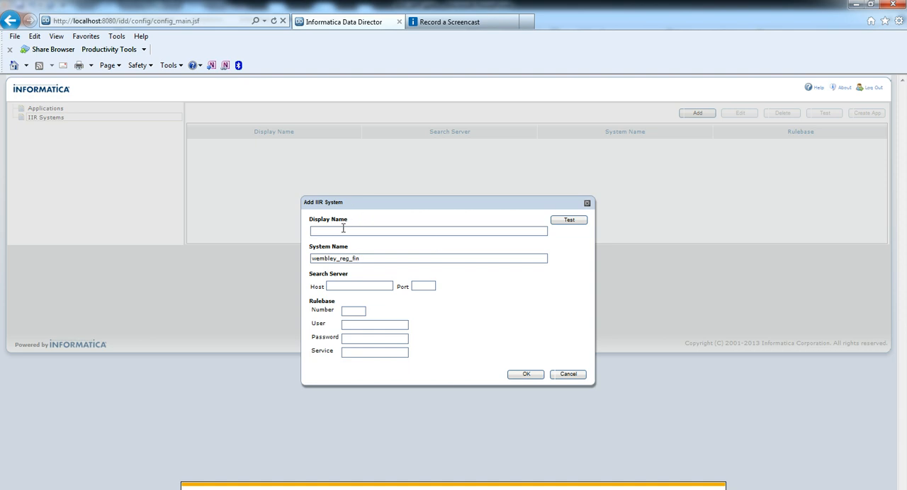
pyautogui.write('wembley_reg_fin')
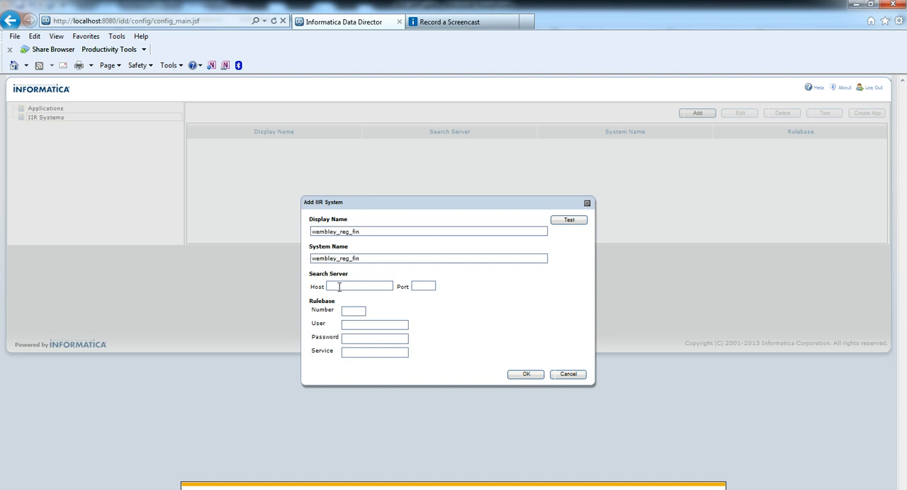
# - Set the search server host localhost and port 1470, then run a successful connection test
pyautogui.click(357, 286)
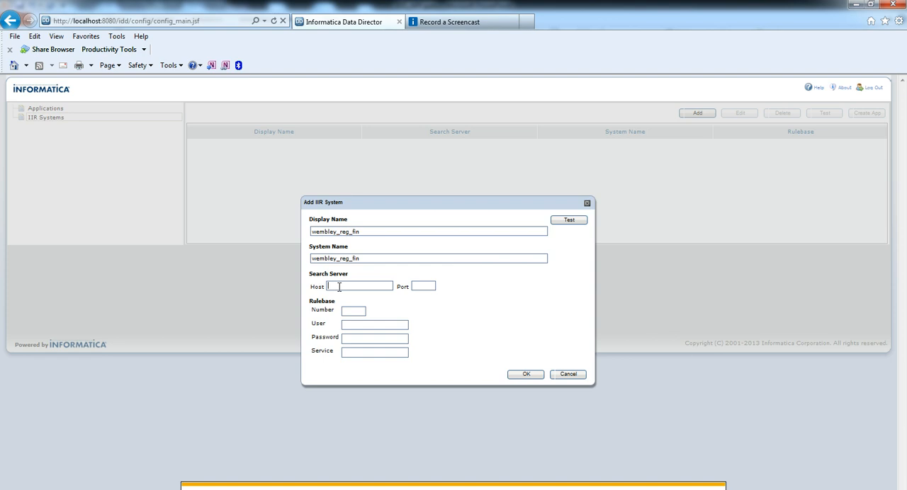
pyautogui.write('localhost')
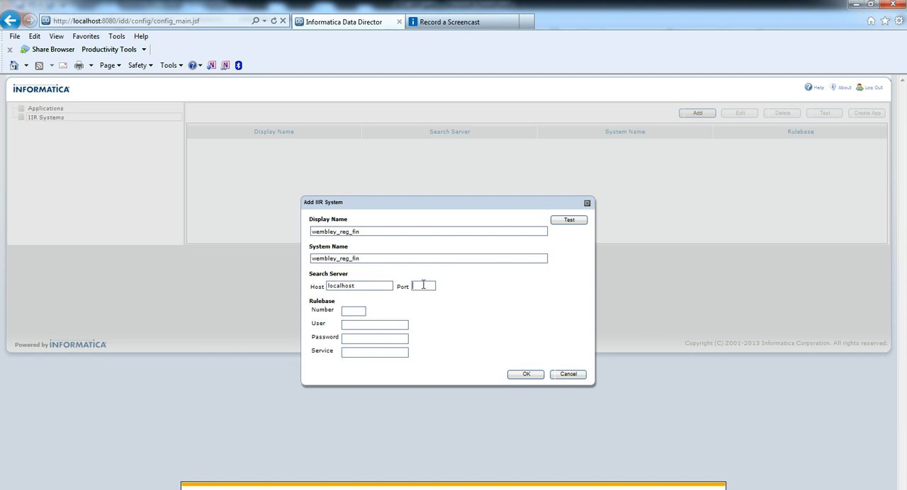
pyautogui.write('1470')
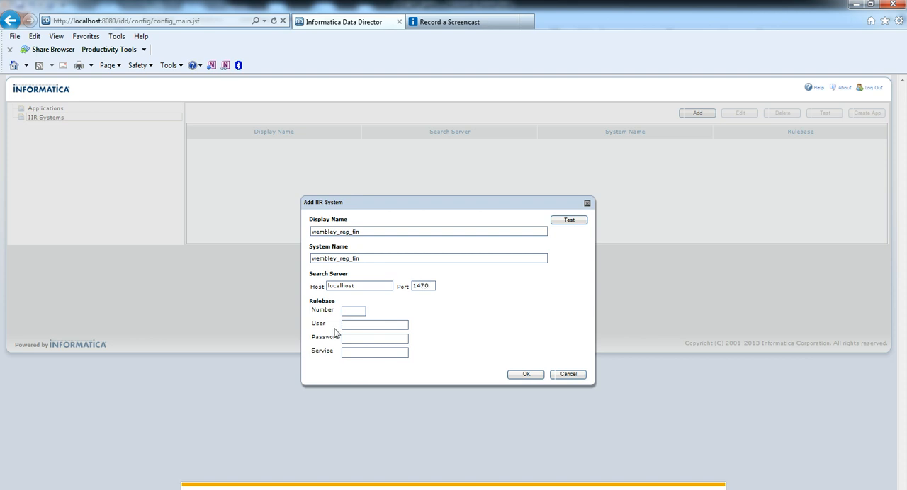
pyautogui.moveTo(338, 333)
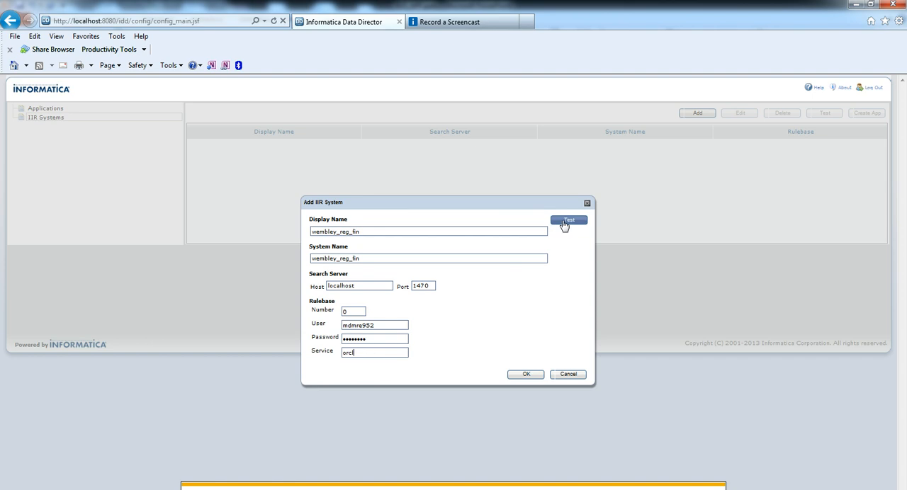
pyautogui.click(569, 221)
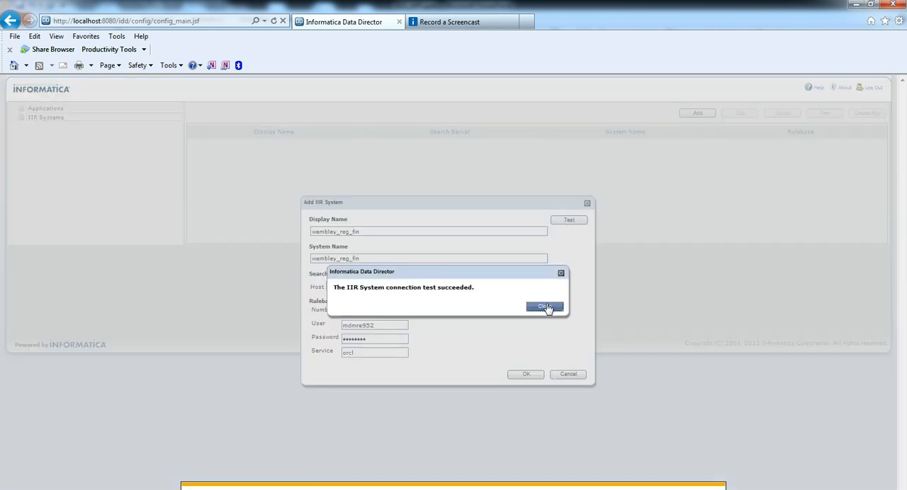
pyautogui.click(545, 306)
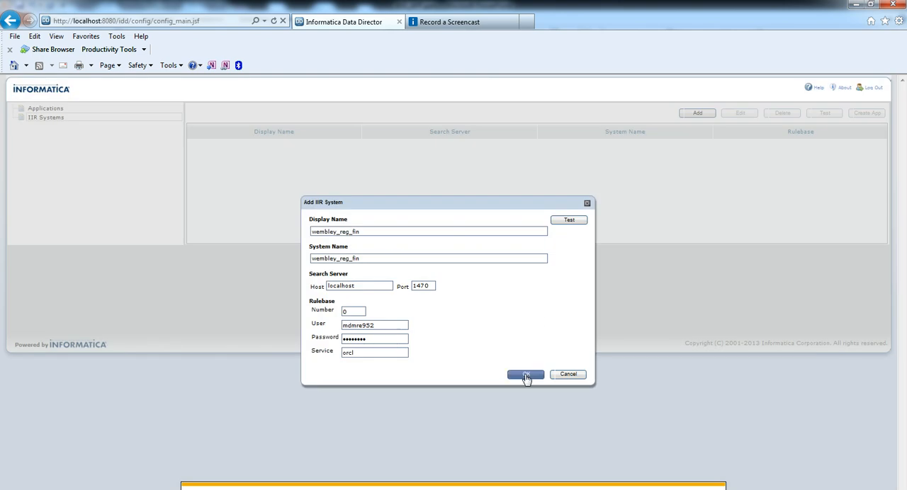
# - Save the wembley_reg_fin IIR system and return to the empty applications list
pyautogui.click(524, 374)
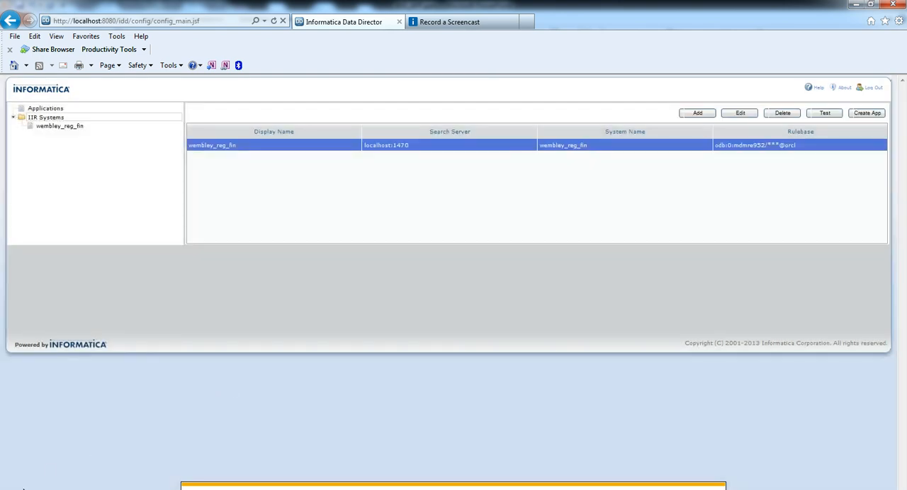
pyautogui.moveTo(578, 167)
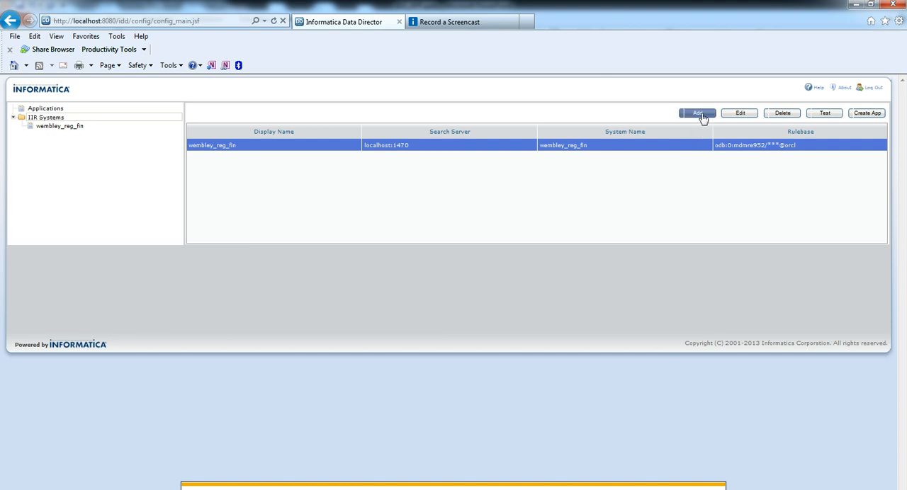
pyautogui.moveTo(740, 113)
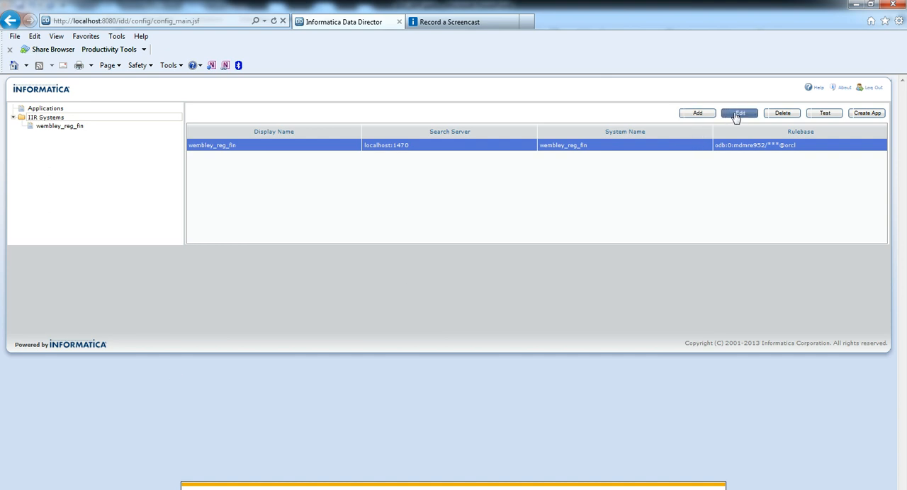
pyautogui.moveTo(825, 114)
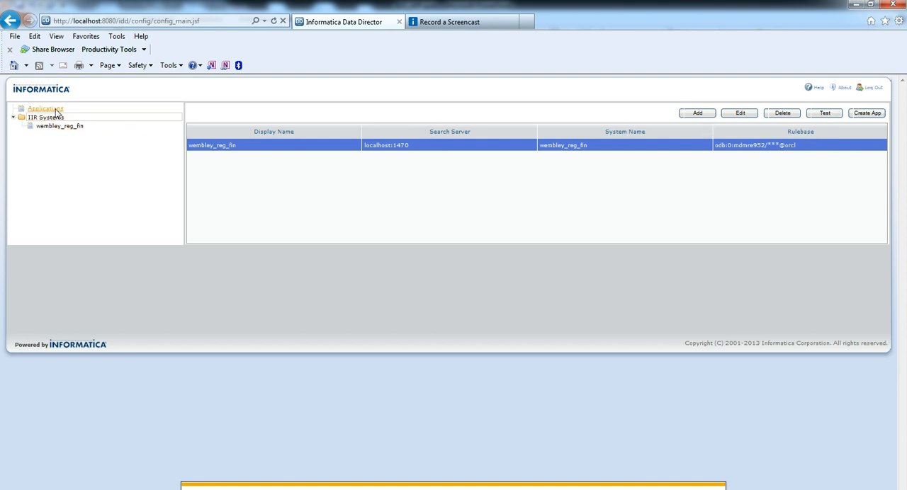
pyautogui.click(45, 108)
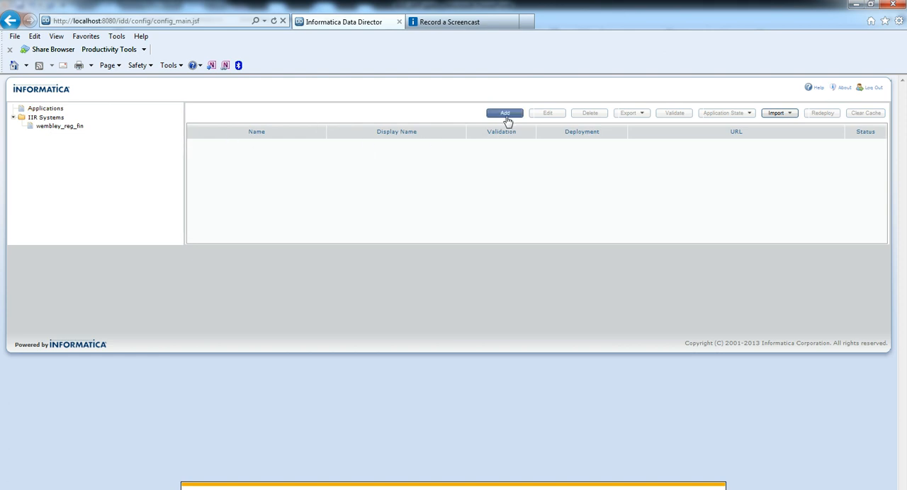
# - Create a new application named wembley_reg_fin
pyautogui.click(505, 113)
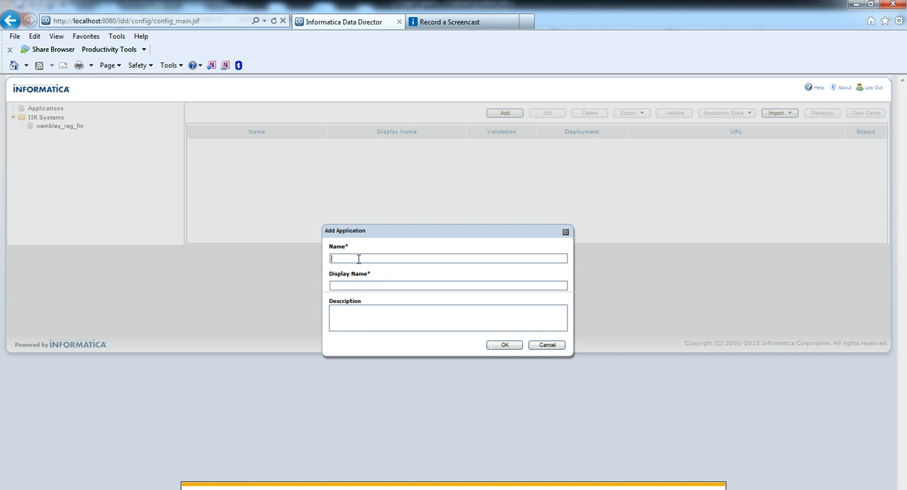
pyautogui.write('wembley_reg_fin')
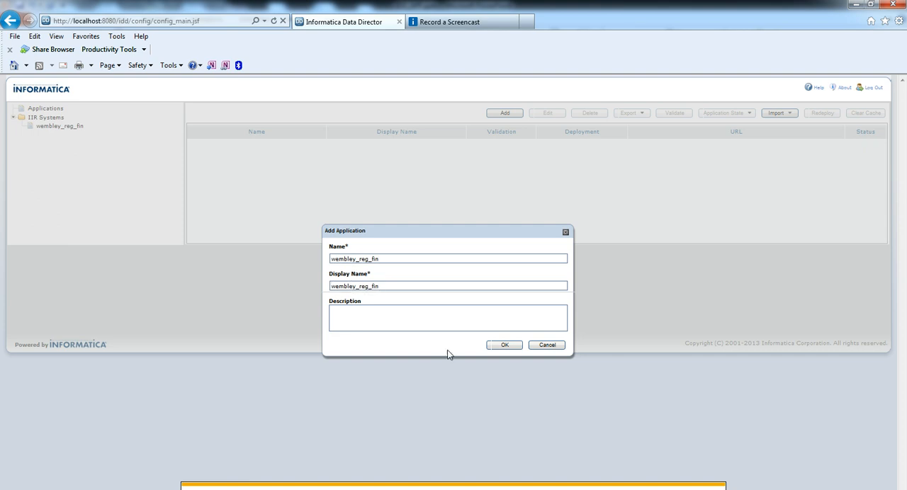
pyautogui.click(504, 346)
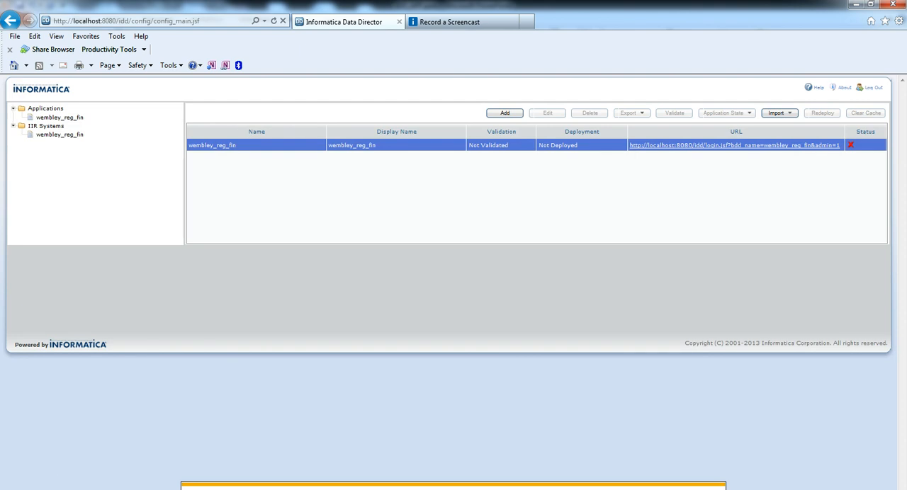
pyautogui.moveTo(326, 164)
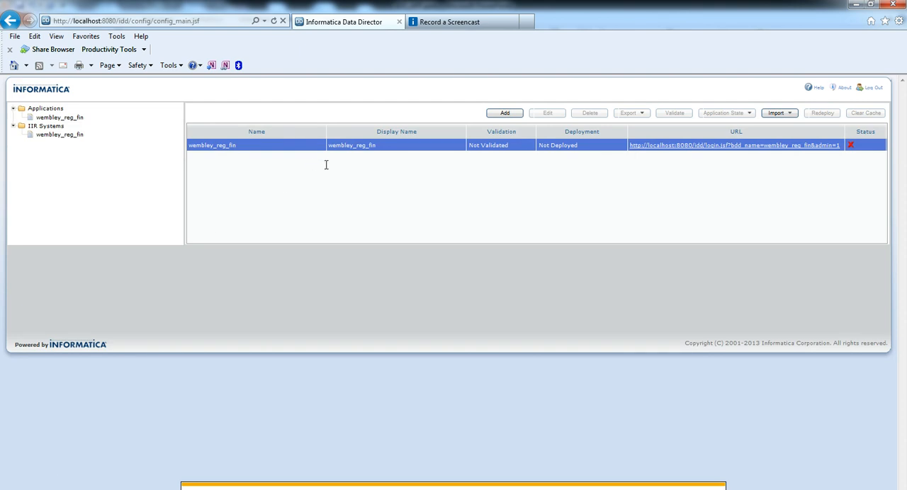
pyautogui.moveTo(59, 116)
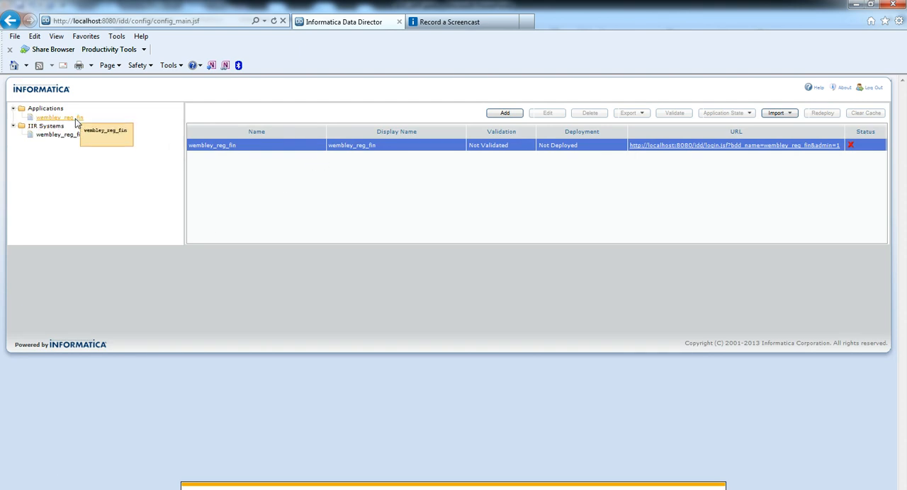
# - Add logical IIR system wembley_reg_fin mapped to physical system wembley_reg_fin in the application editor
pyautogui.click(547, 113)
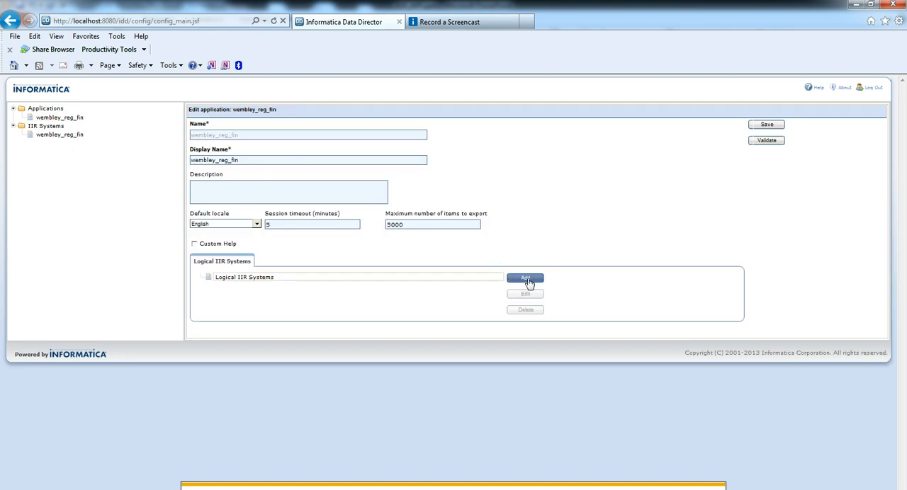
pyautogui.click(524, 277)
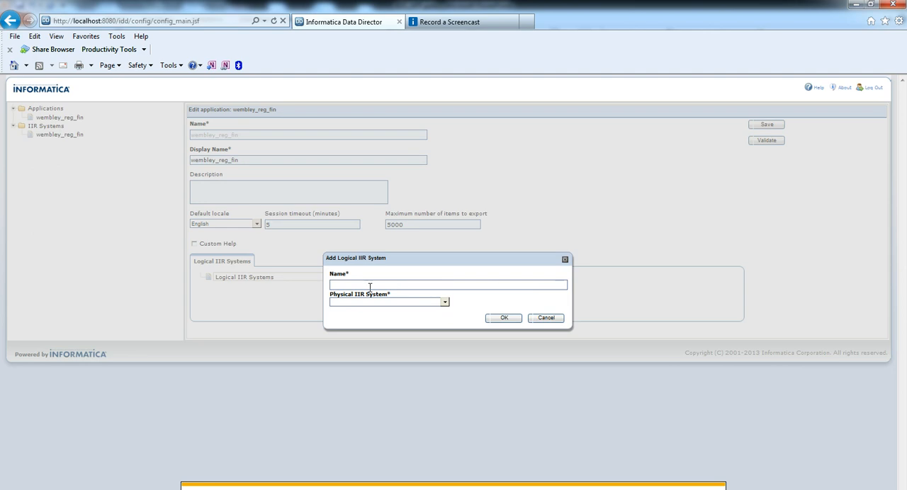
pyautogui.write('wembley_reg_fin')
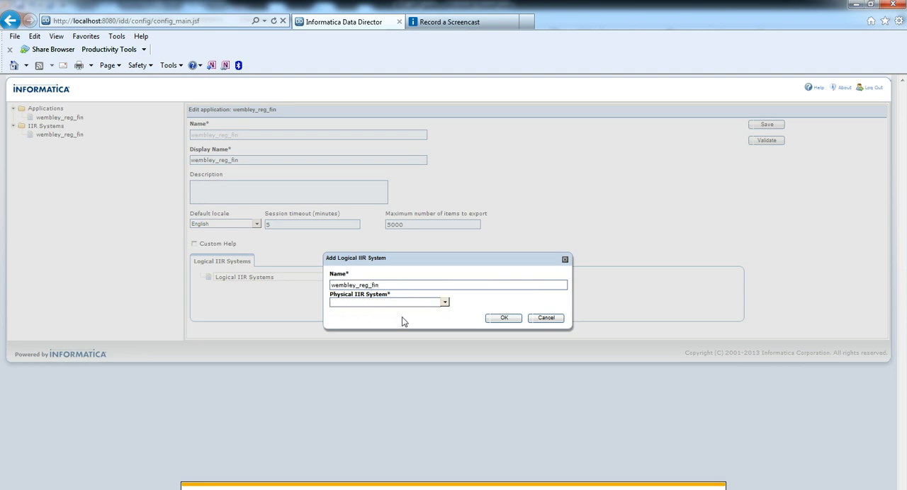
pyautogui.click(445, 301)
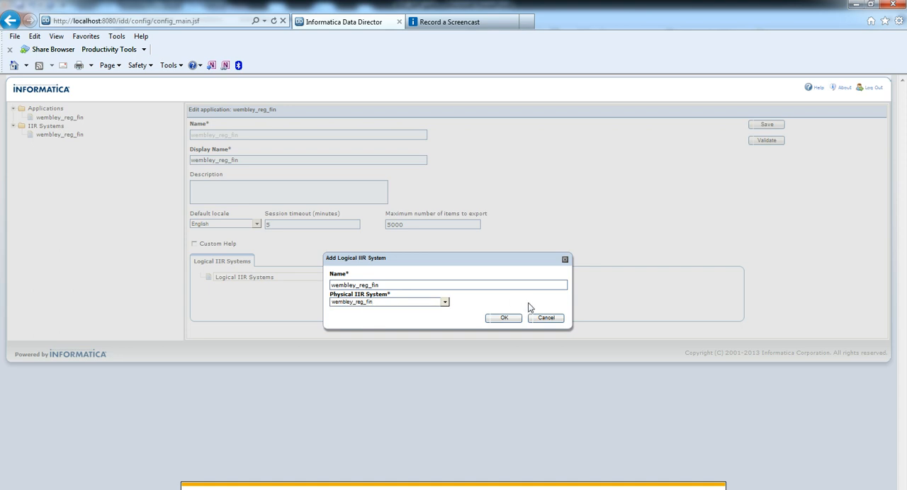
pyautogui.click(504, 318)
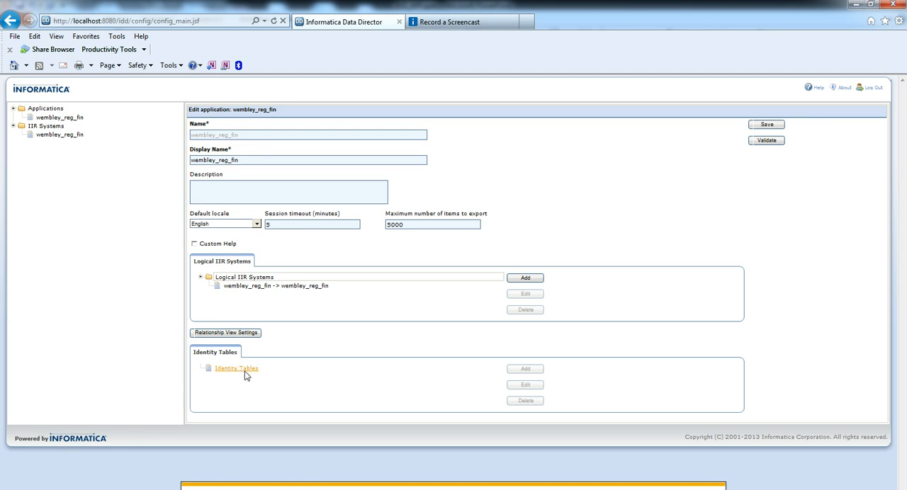
# - Add an identity table using logical system wembley_reg_fin and table Wembley_RegFinIDT
pyautogui.click(235, 368)
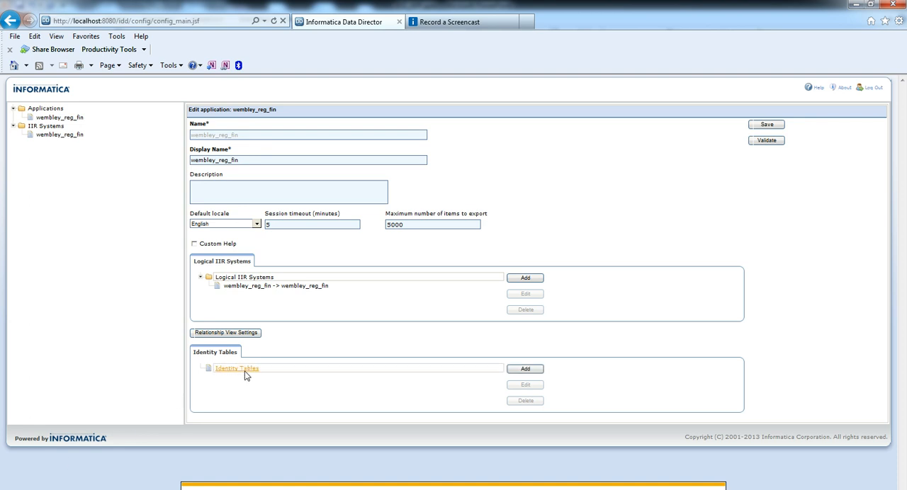
pyautogui.click(525, 369)
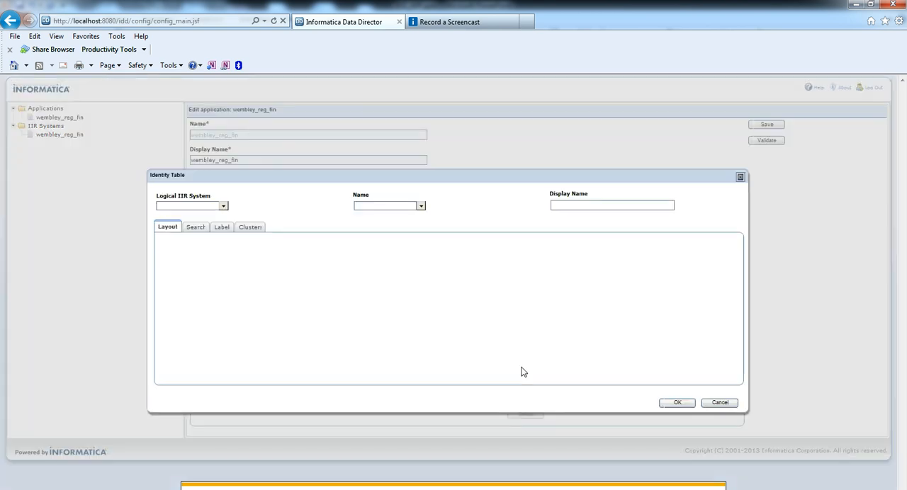
pyautogui.click(224, 205)
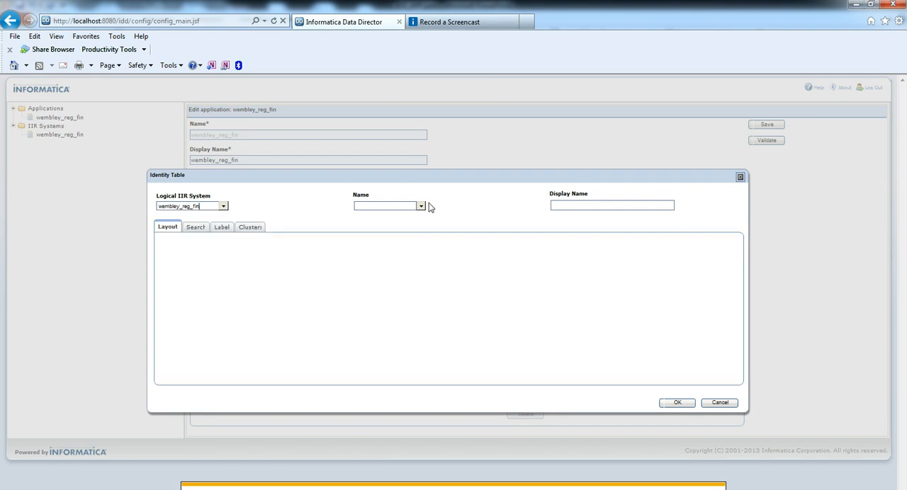
pyautogui.click(419, 207)
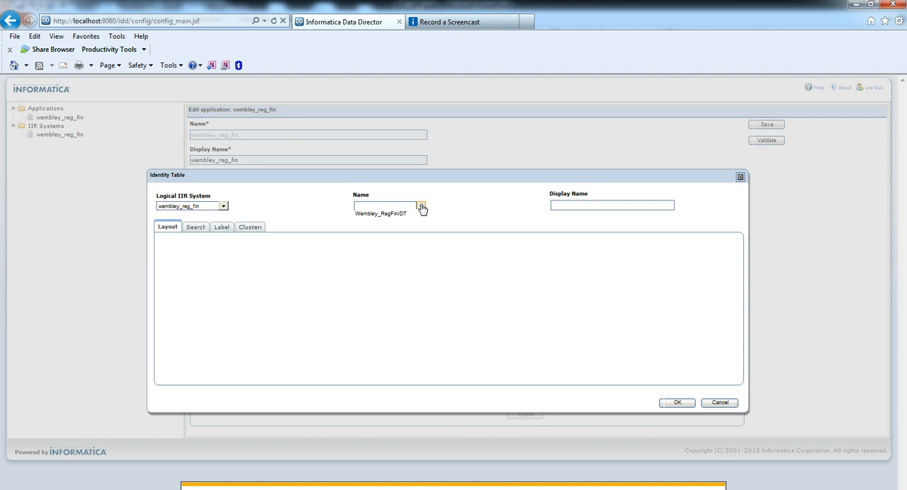
pyautogui.click(420, 207)
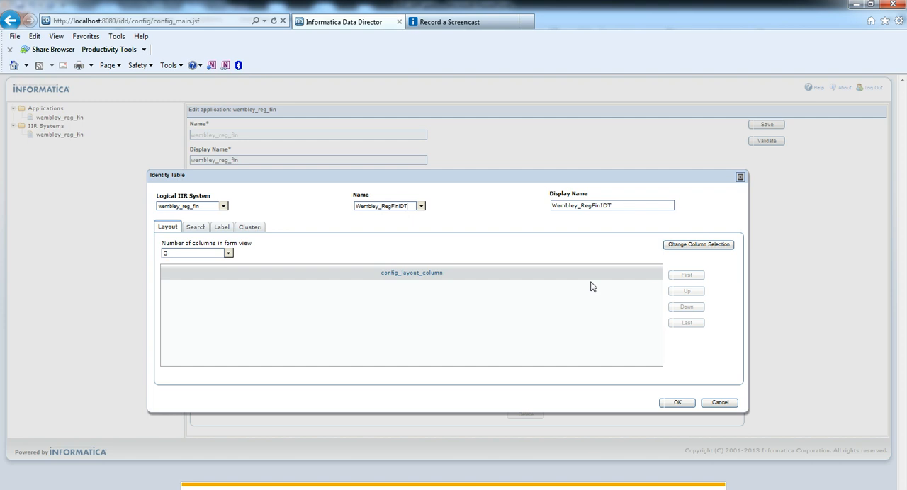
pyautogui.moveTo(697, 244)
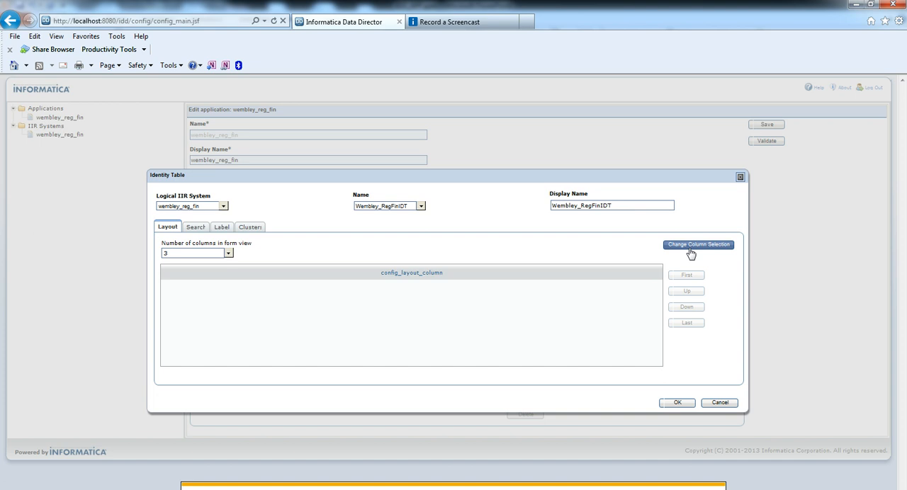
# - Copy all available columns, CUSTOMER_ID onward, into the form layout selection
pyautogui.click(698, 243)
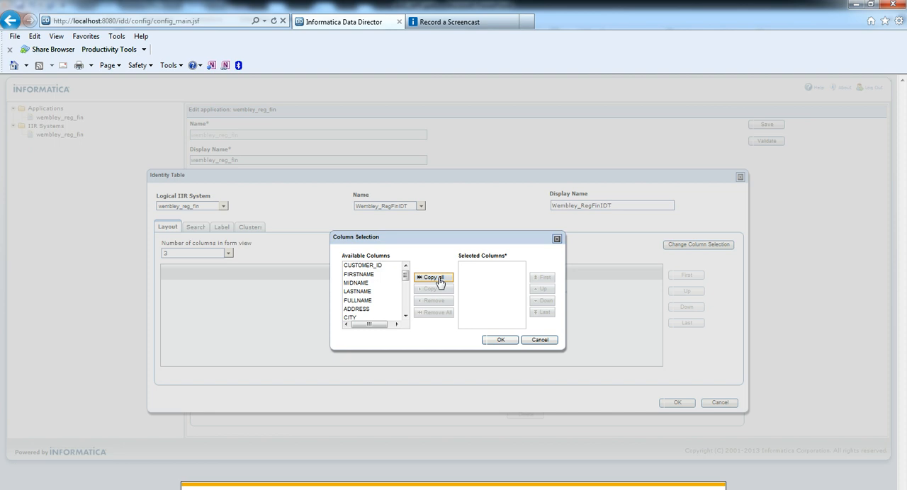
pyautogui.click(432, 278)
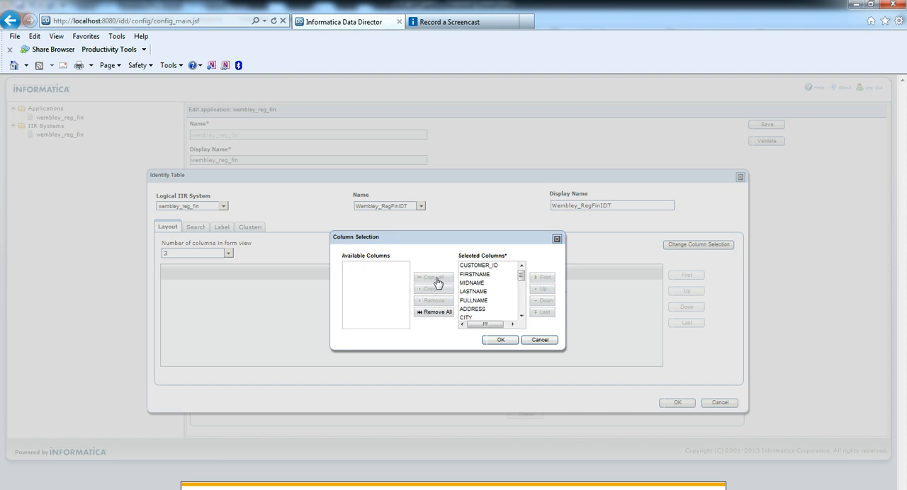
pyautogui.moveTo(469, 281)
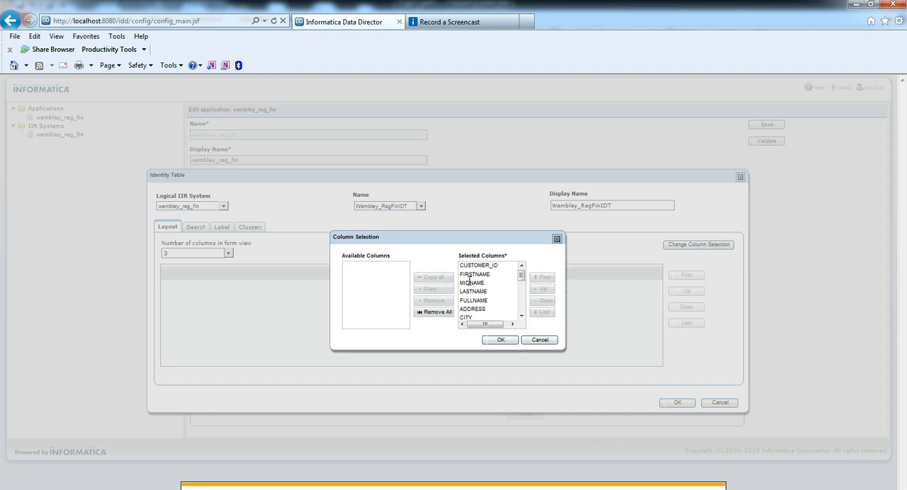
pyautogui.click(472, 284)
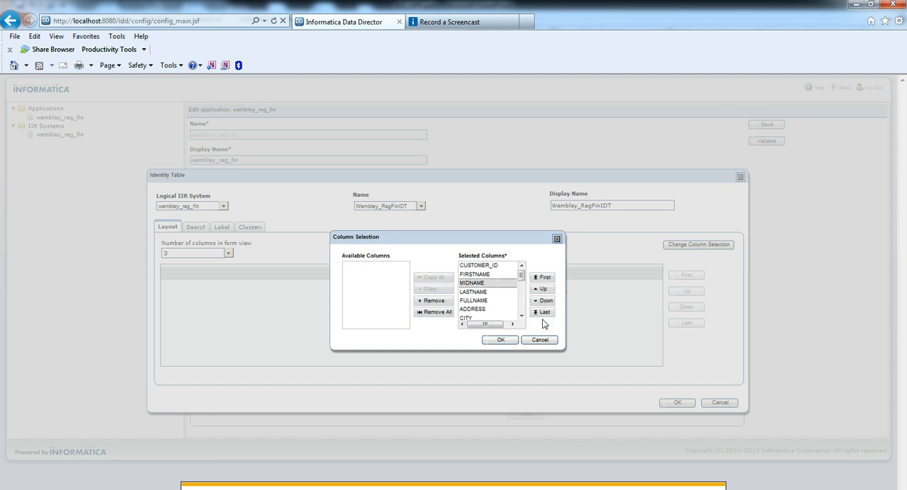
pyautogui.click(499, 340)
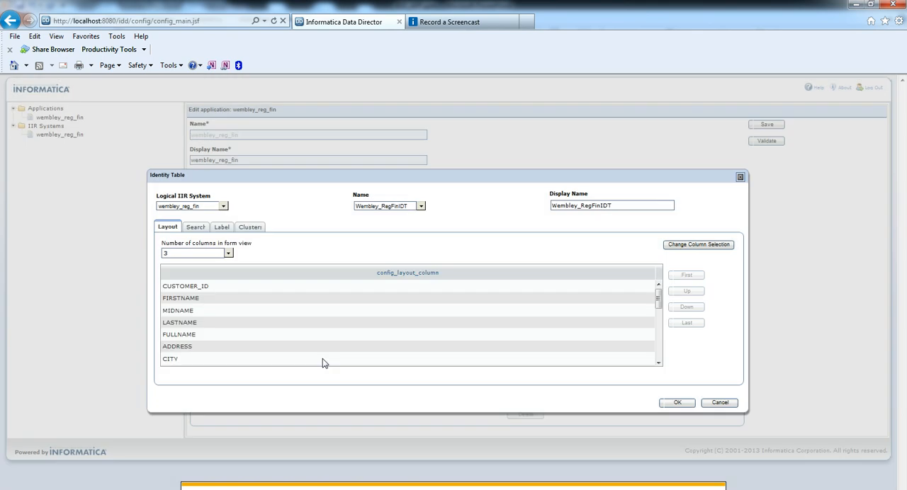
pyautogui.moveTo(17, 479)
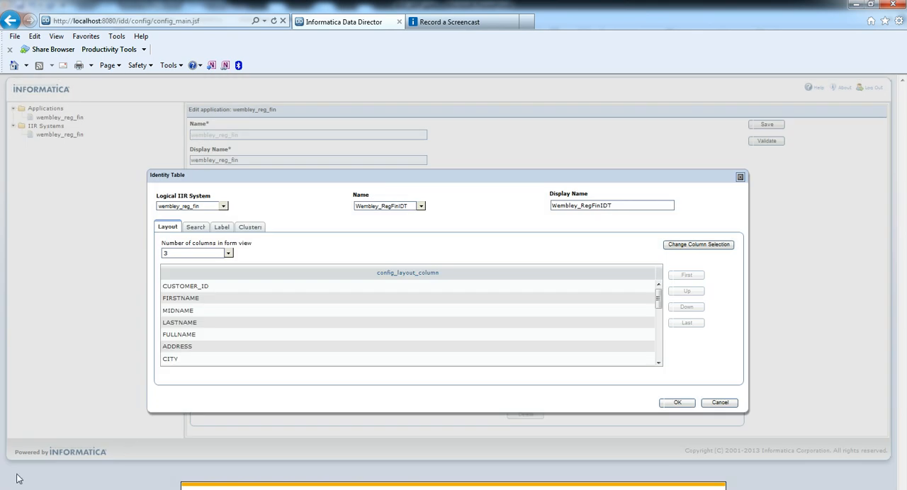
# - Review the search display names, then show the empty label format settings
pyautogui.click(196, 227)
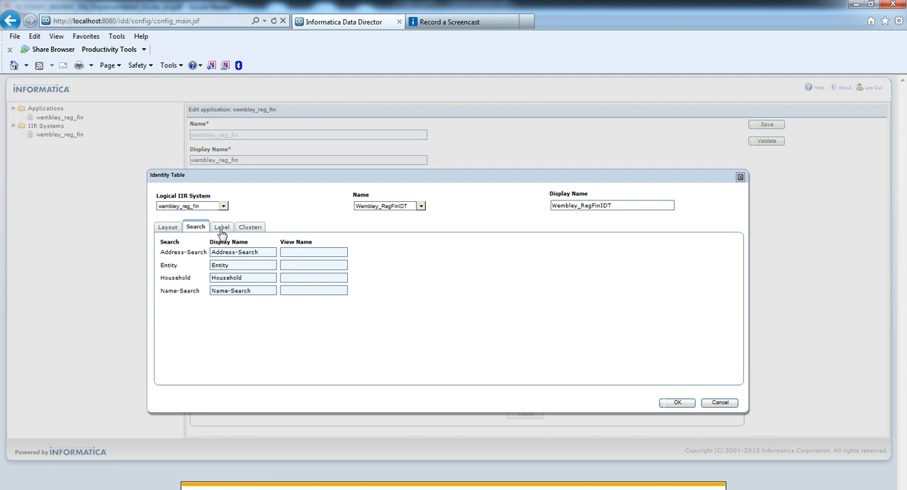
pyautogui.click(221, 227)
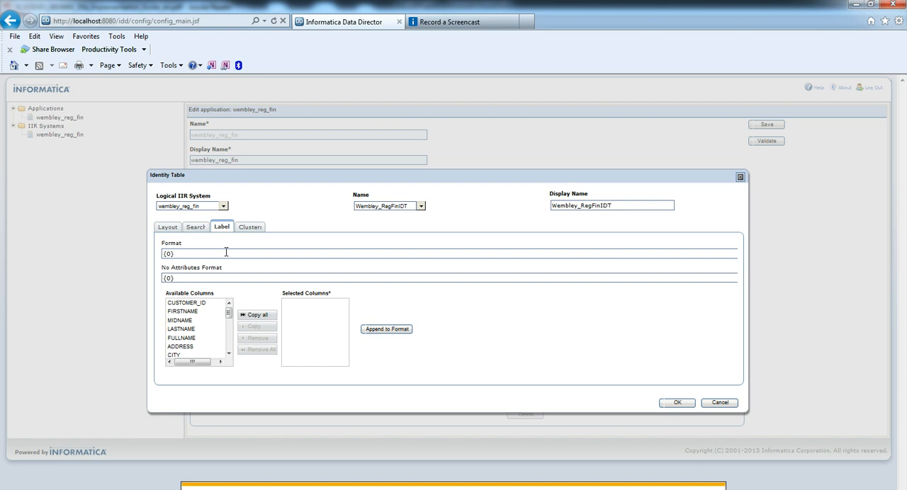
# - Show the clusters settings listing Household and Entity display names
pyautogui.click(249, 227)
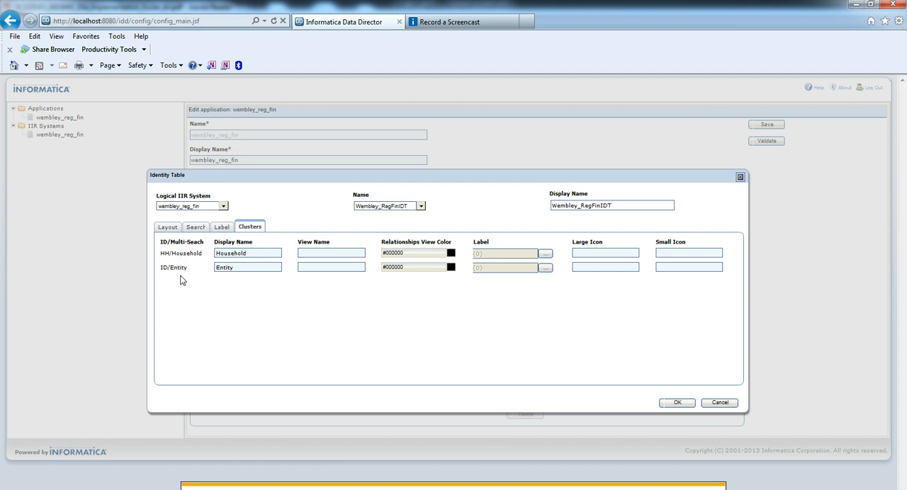
pyautogui.moveTo(187, 283)
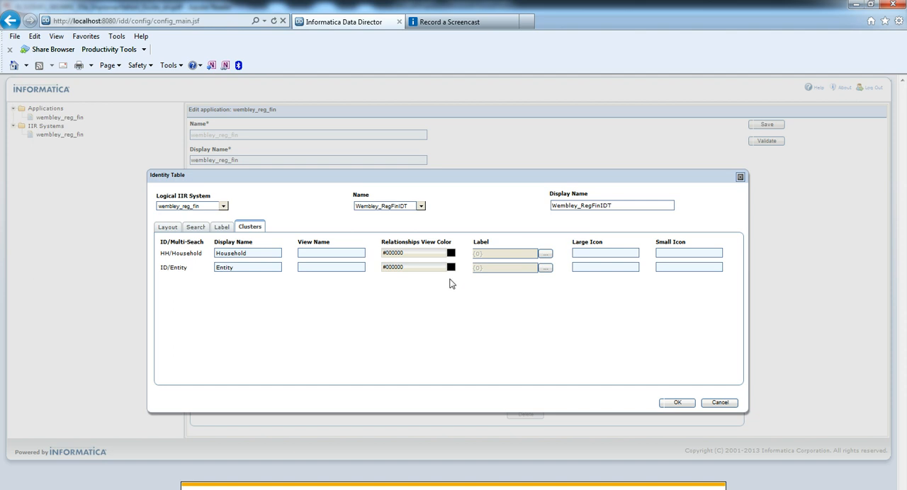
pyautogui.moveTo(447, 287)
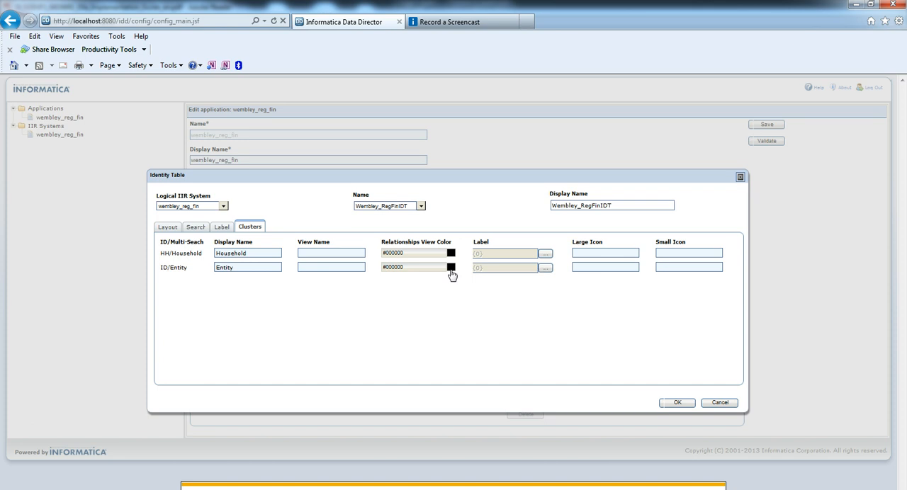
pyautogui.moveTo(457, 260)
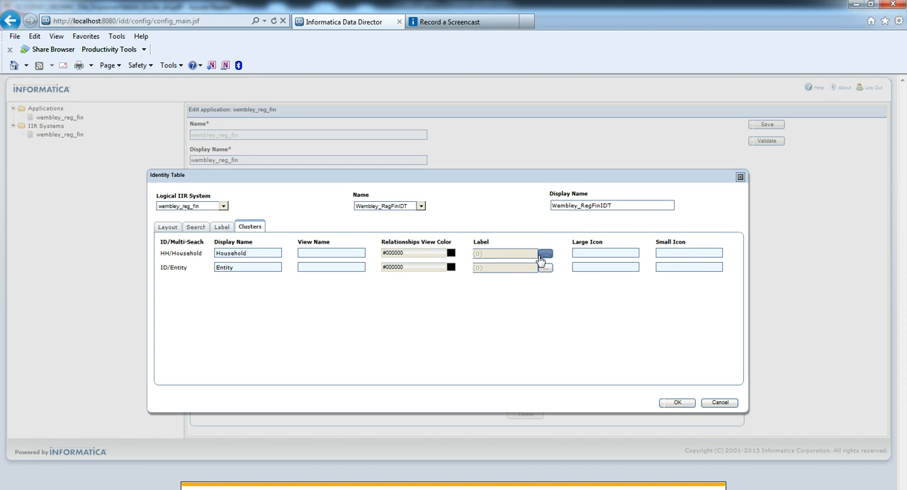
pyautogui.moveTo(638, 248)
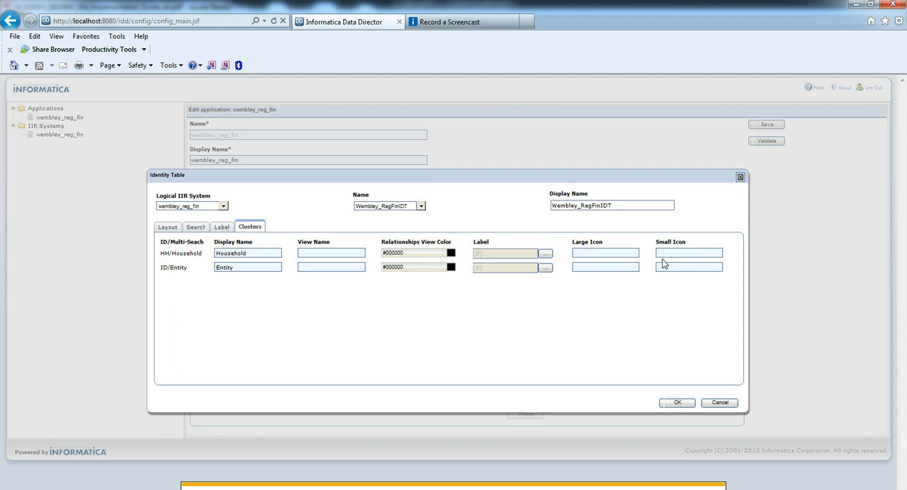
pyautogui.moveTo(480, 356)
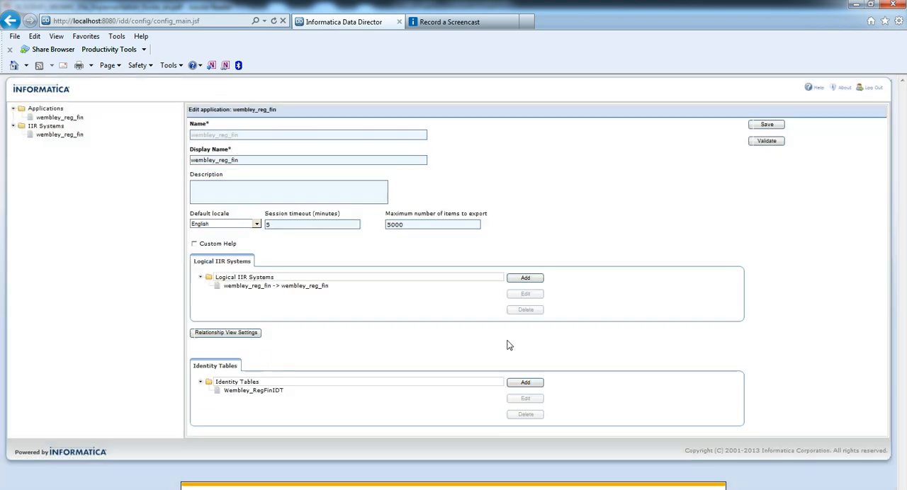
pyautogui.moveTo(539, 216)
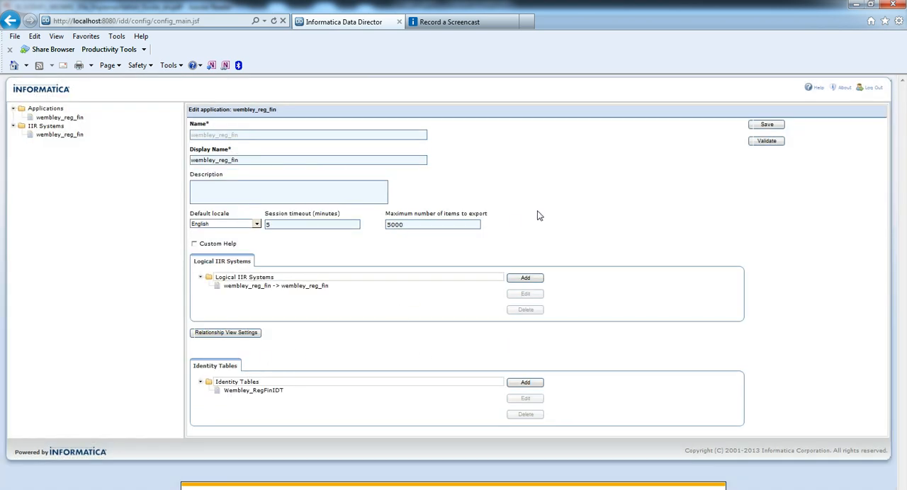
pyautogui.moveTo(666, 163)
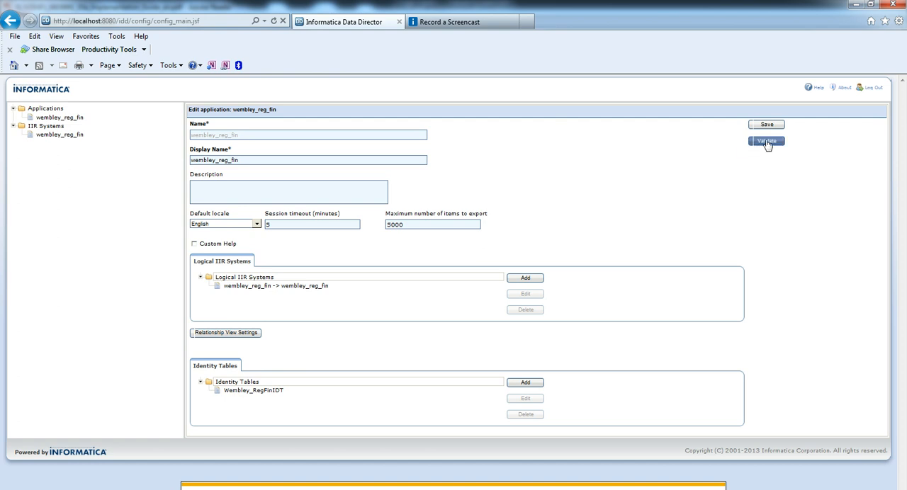
# - Validate the wembley_reg_fin application with no errors and save it
pyautogui.click(765, 141)
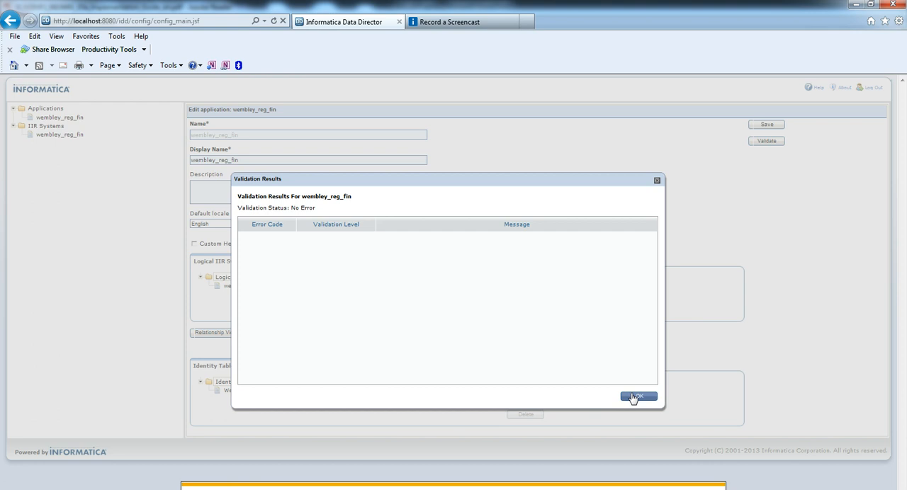
pyautogui.click(638, 397)
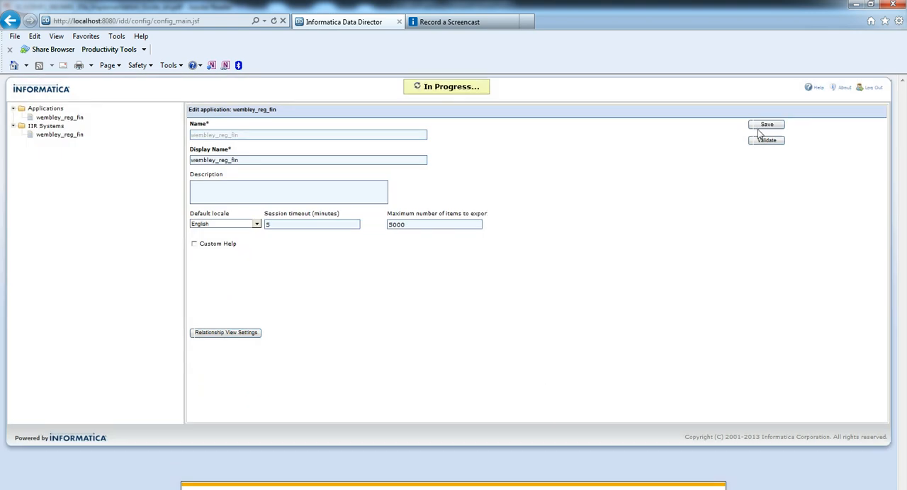
pyautogui.click(765, 125)
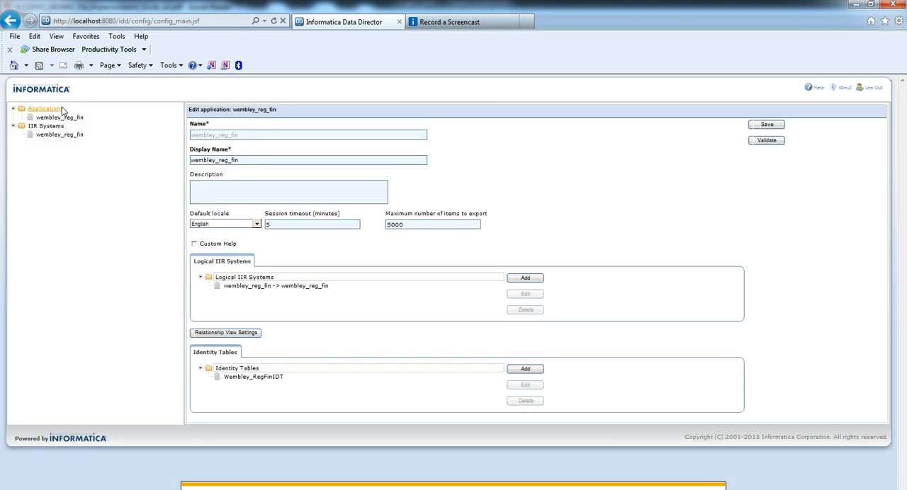
# - Fully deploy the wembley_reg_fin application from the applications list via Application State
pyautogui.click(45, 108)
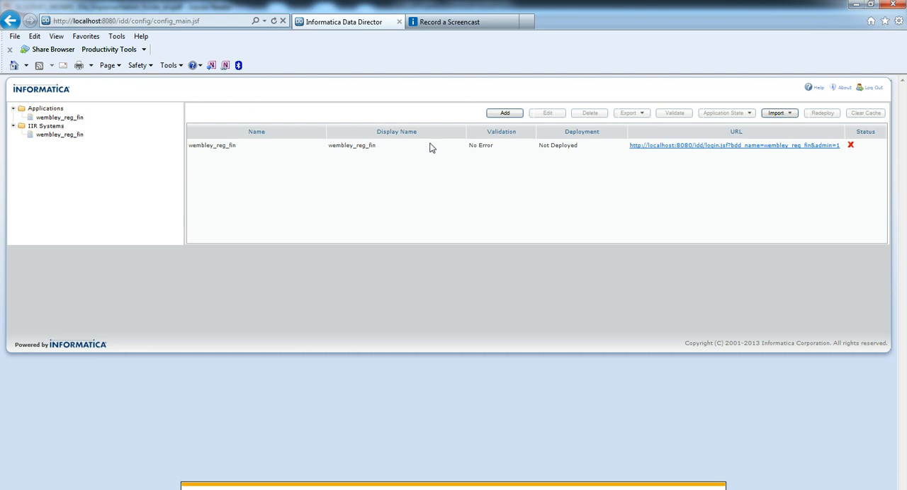
pyautogui.click(724, 113)
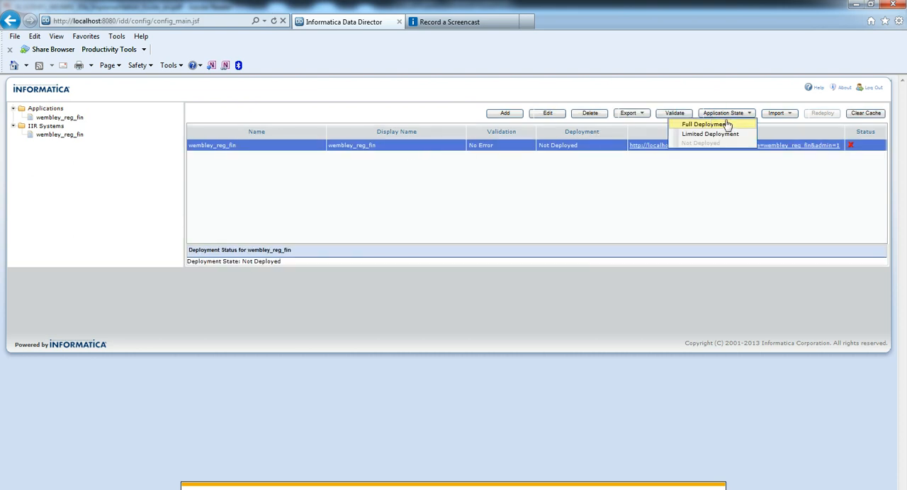
pyautogui.click(705, 125)
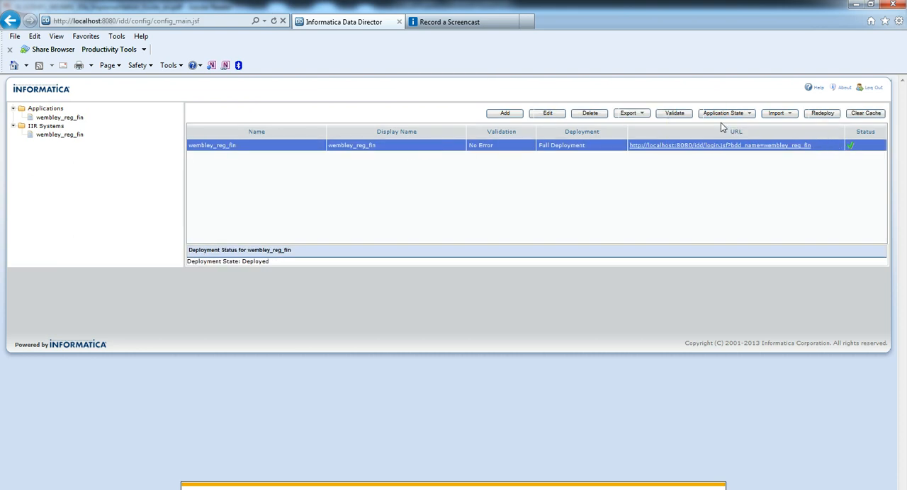
pyautogui.moveTo(634, 172)
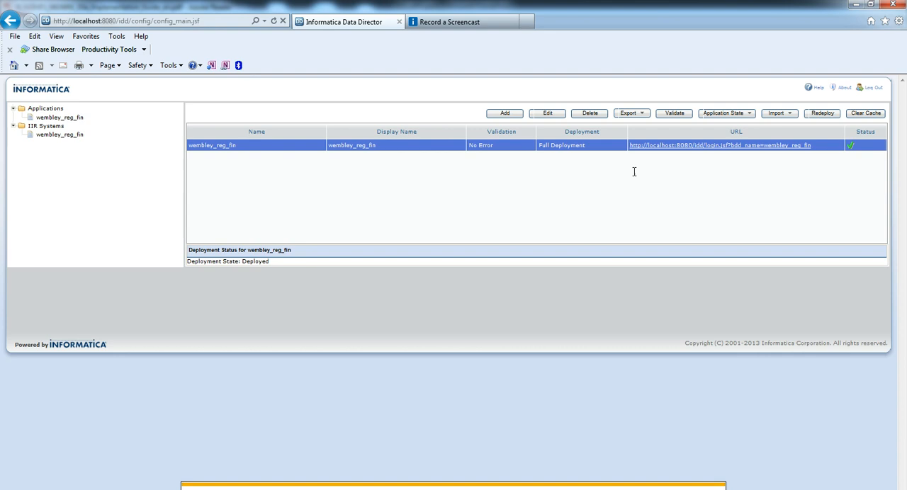
pyautogui.moveTo(541, 190)
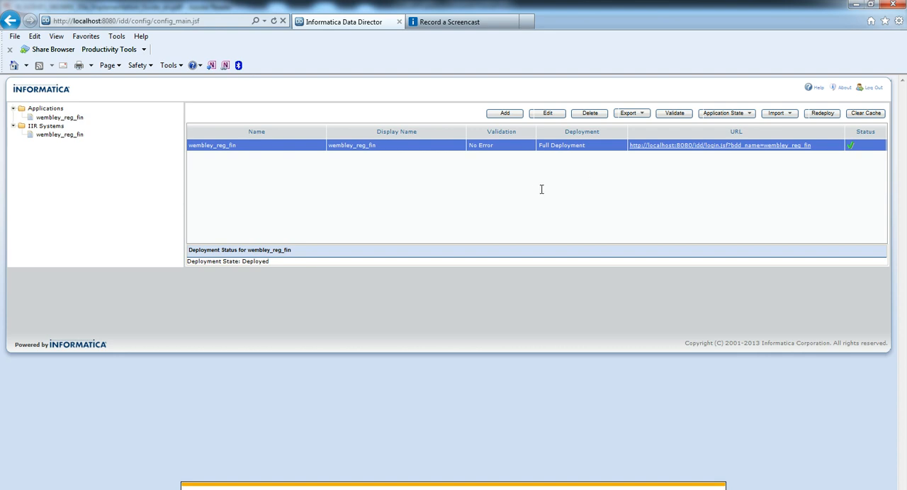
pyautogui.moveTo(507, 127)
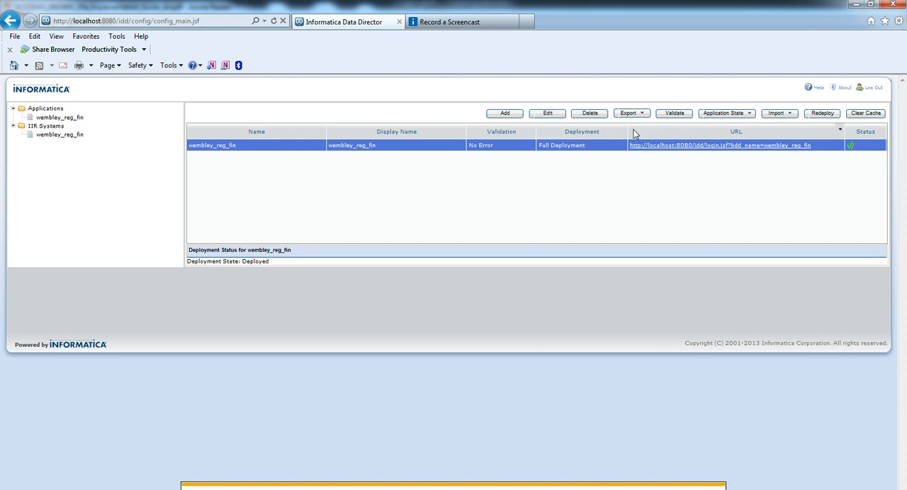
# - Review the wembley_reg_fin row and confirm its deployment state now reads Deployed
pyautogui.click(629, 113)
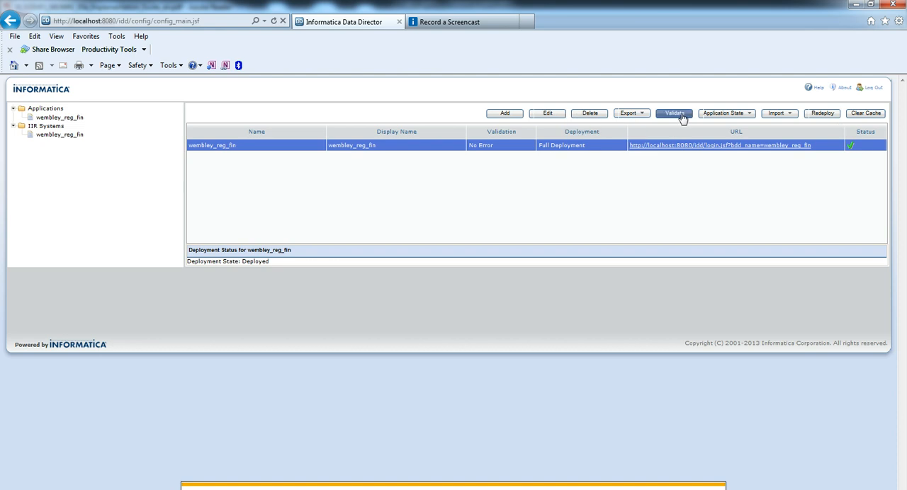
pyautogui.moveTo(751, 163)
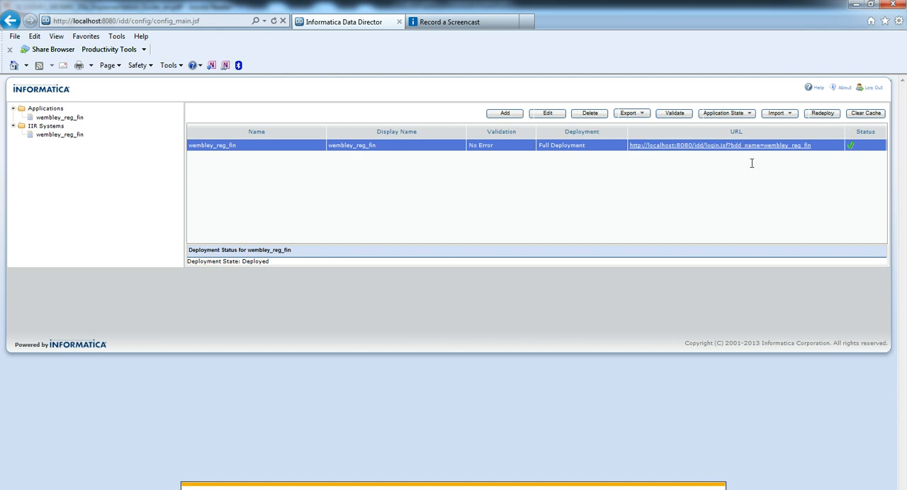
pyautogui.click(778, 114)
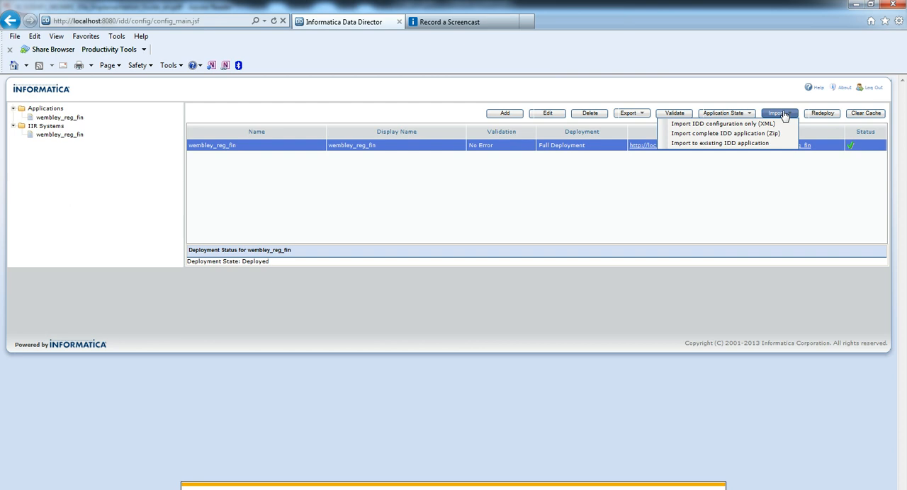
pyautogui.click(724, 114)
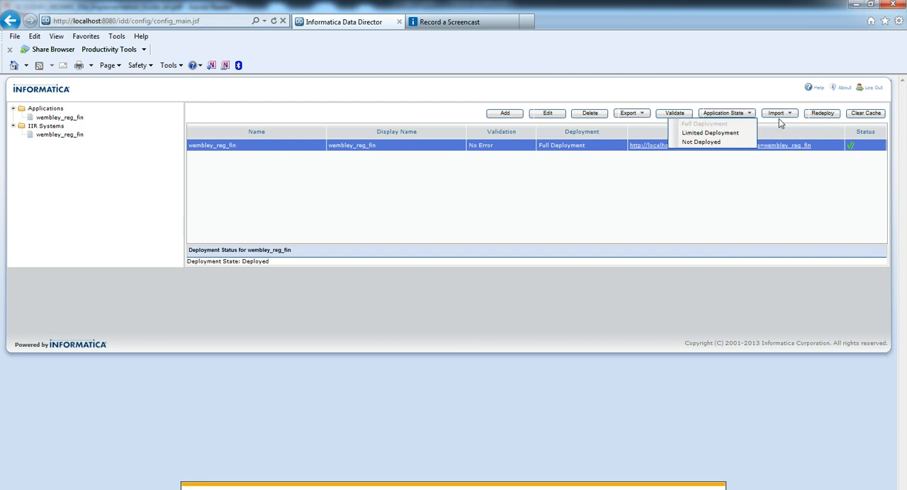
pyautogui.click(779, 113)
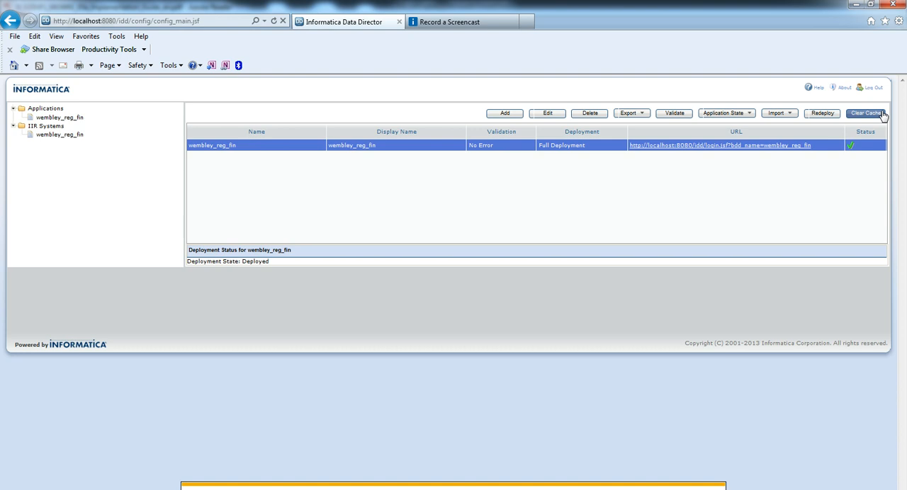
pyautogui.moveTo(607, 172)
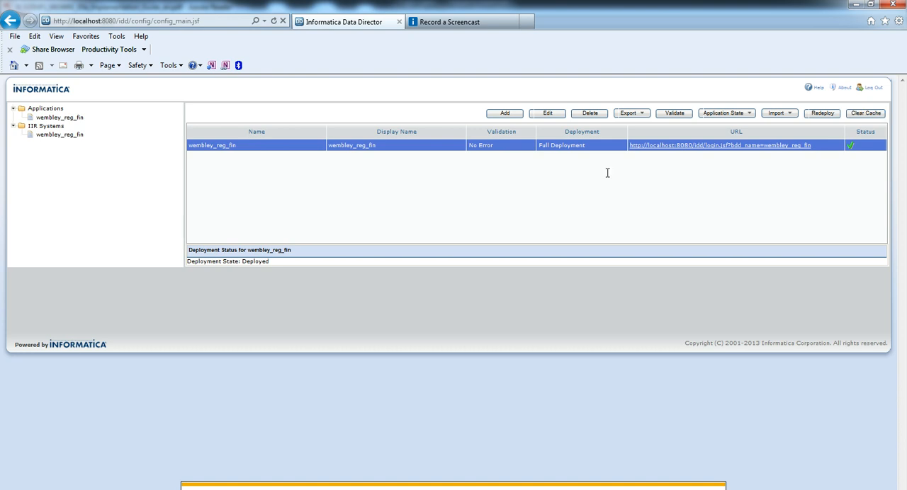
pyautogui.moveTo(606, 172)
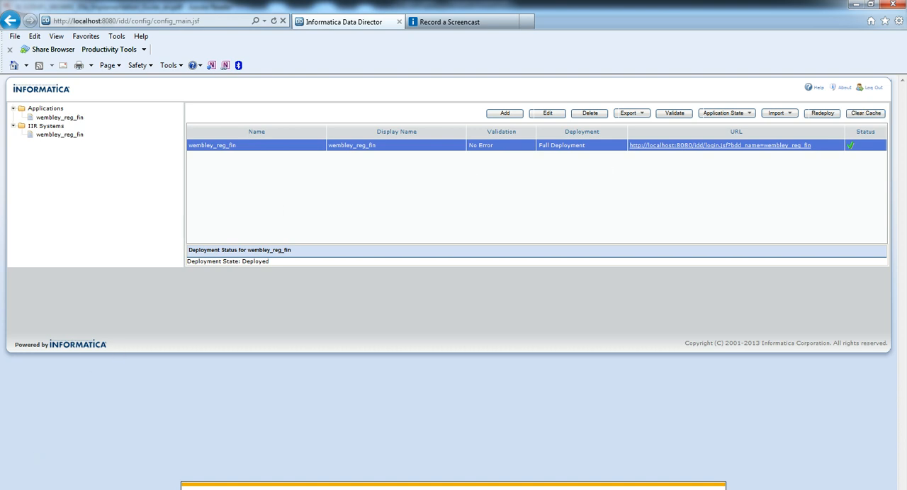
pyautogui.moveTo(684, 154)
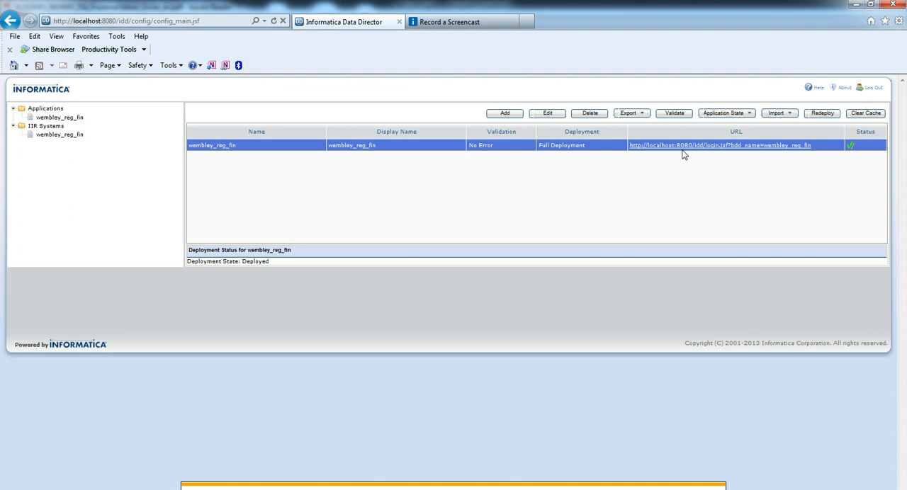
pyautogui.click(720, 144)
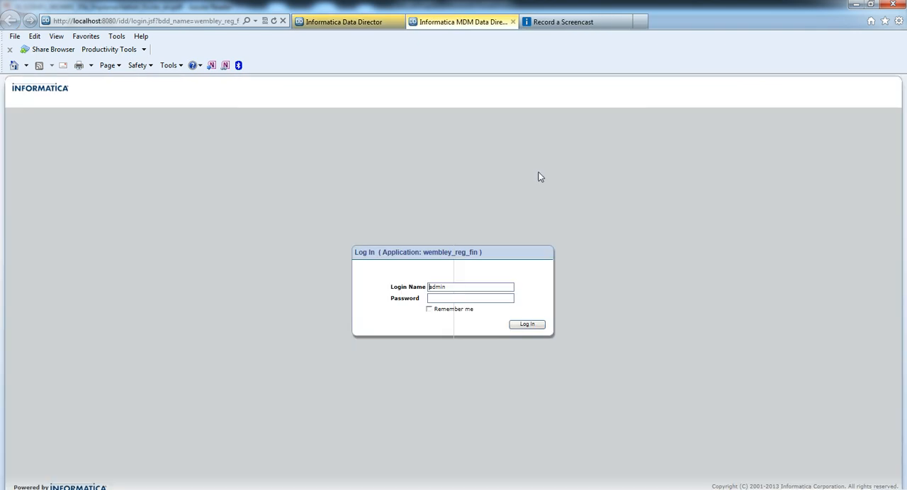
pyautogui.click(470, 297)
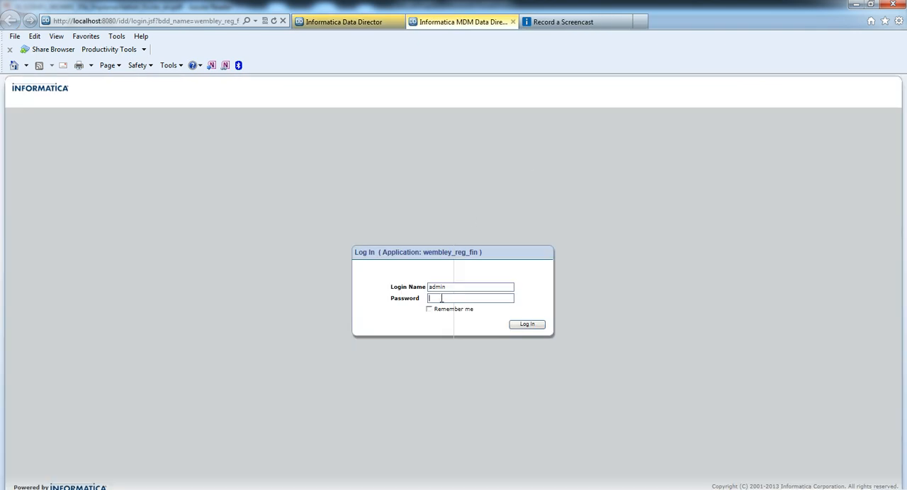
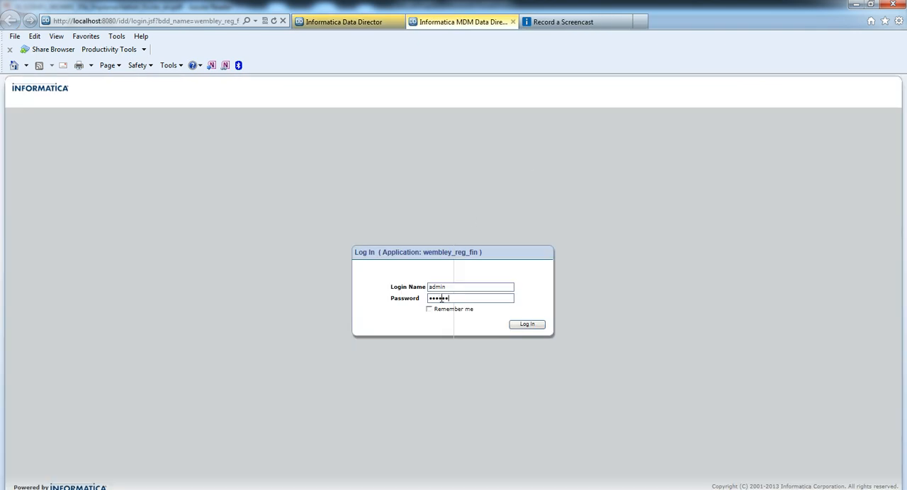
pyautogui.click(527, 324)
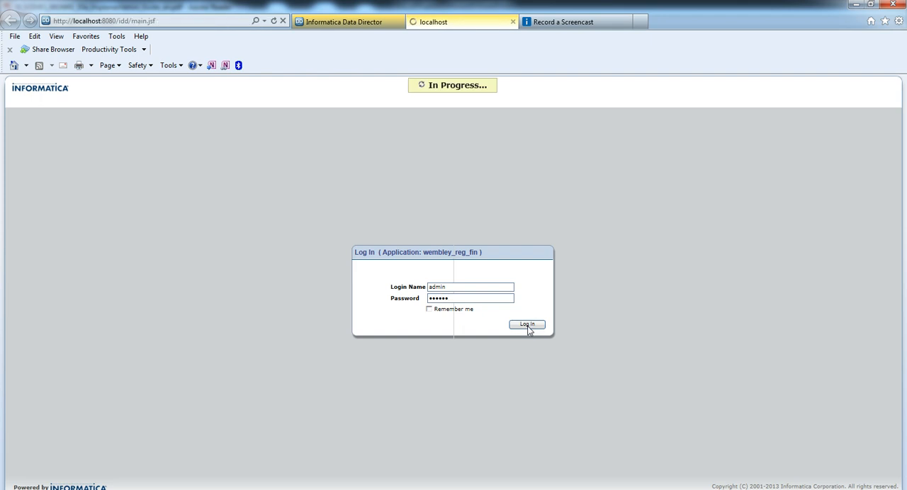
pyautogui.click(527, 324)
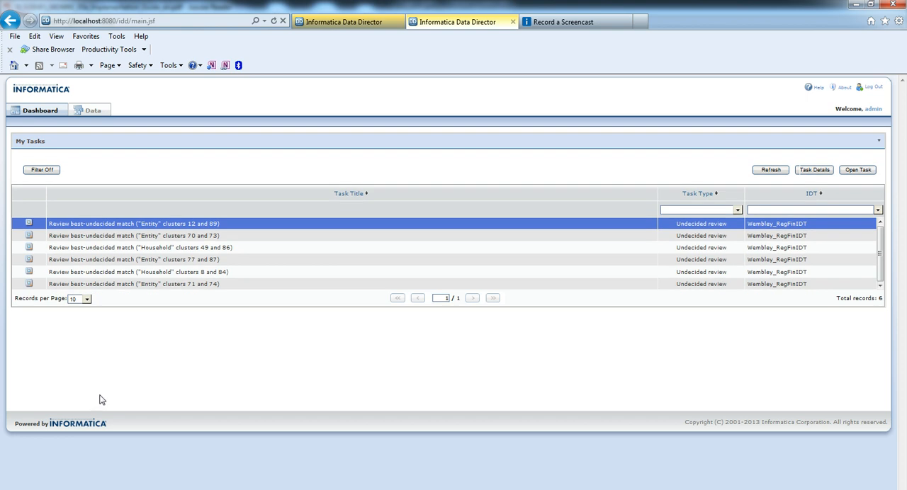
pyautogui.moveTo(165, 249)
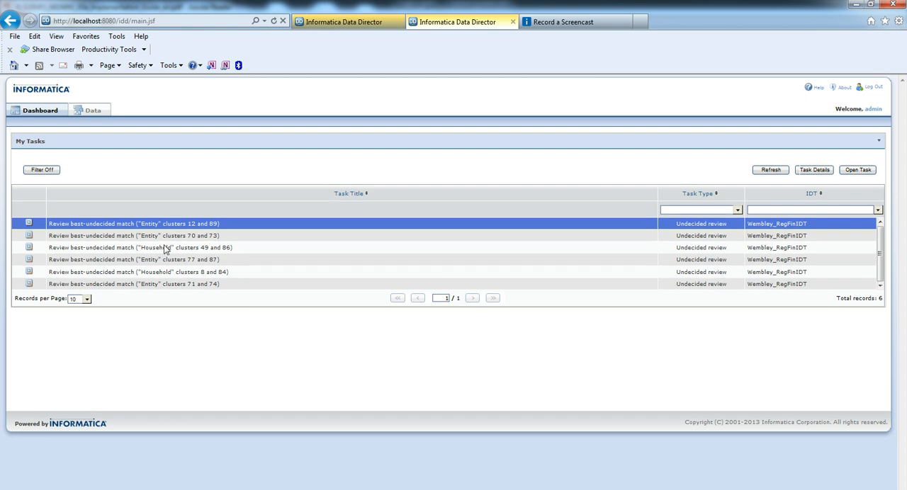
pyautogui.moveTo(245, 235)
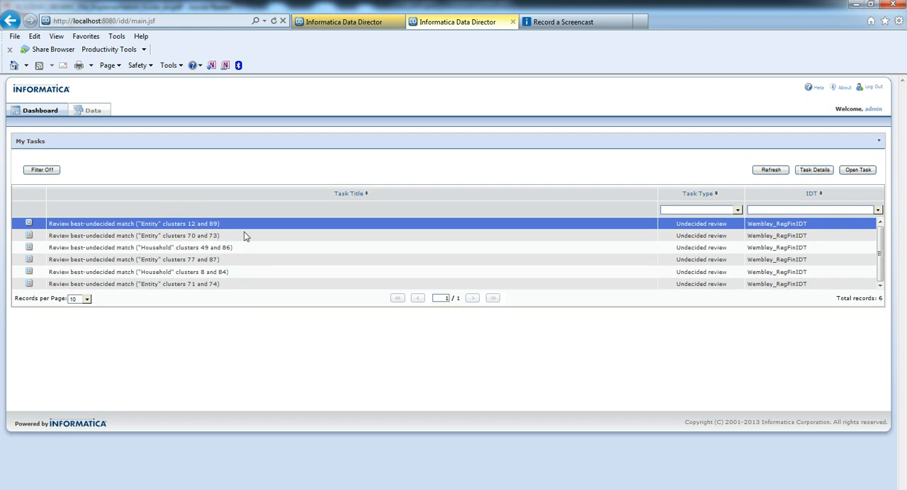
pyautogui.moveTo(694, 179)
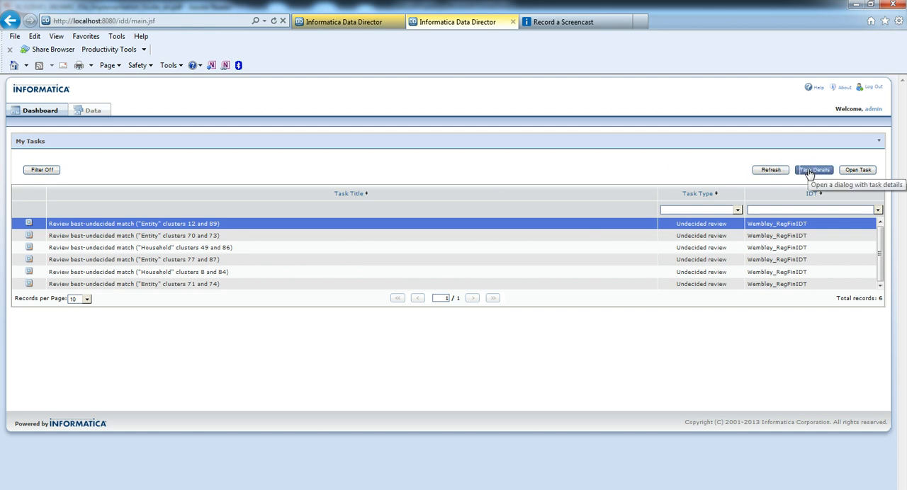
pyautogui.moveTo(859, 170)
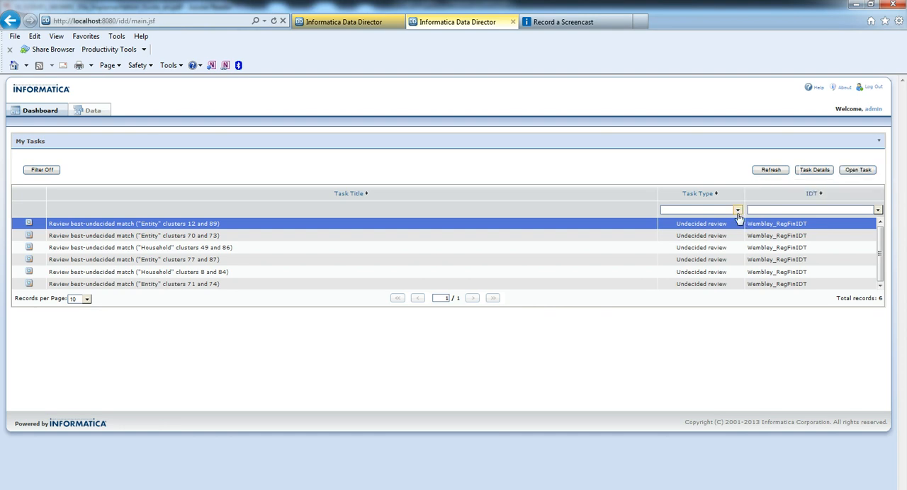
# - Show the Task Type filter choices for the six undecided match review tasks
pyautogui.click(737, 210)
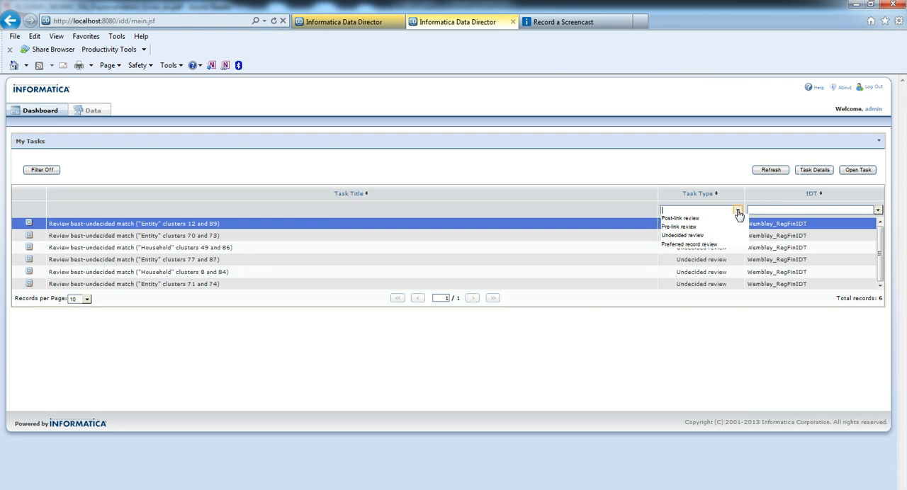
pyautogui.moveTo(601, 209)
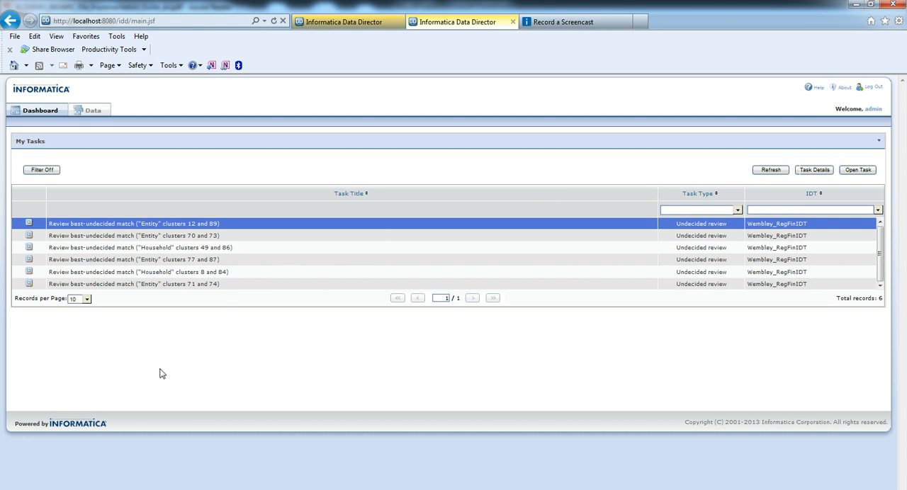
pyautogui.moveTo(199, 357)
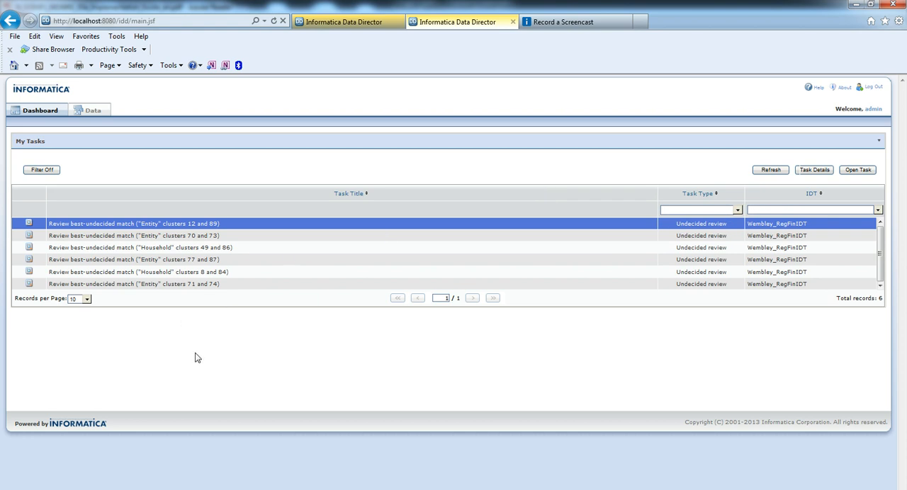